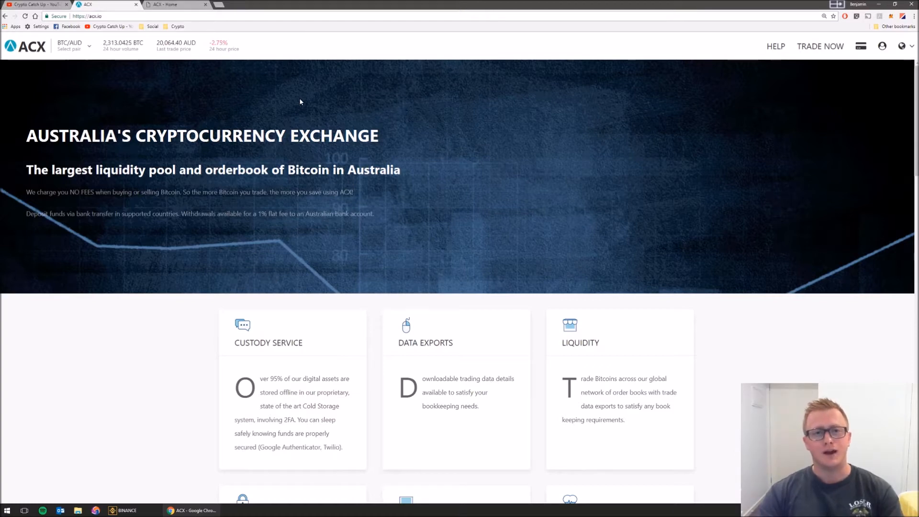
mouse_move(295, 102)
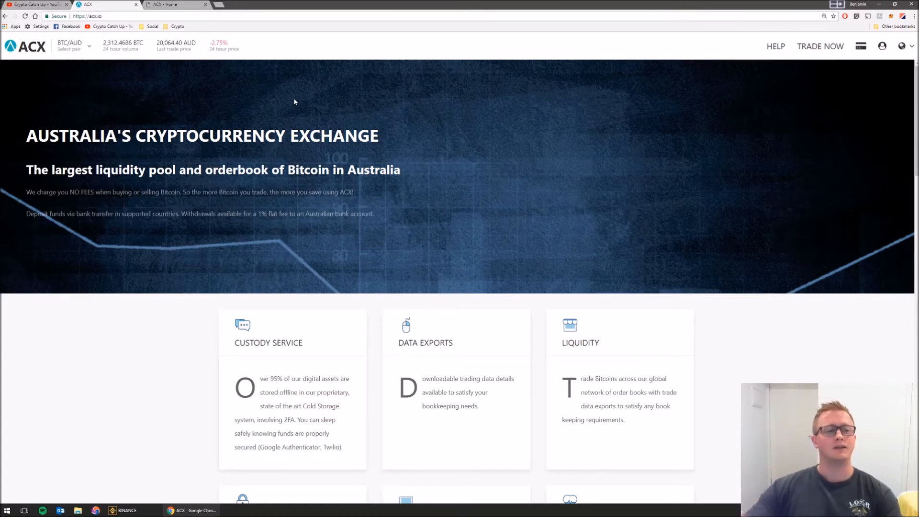
- Highlight and clear the largest-liquidity-pool tagline, then scroll the homepage
left_click_drag(25, 169, 149, 169)
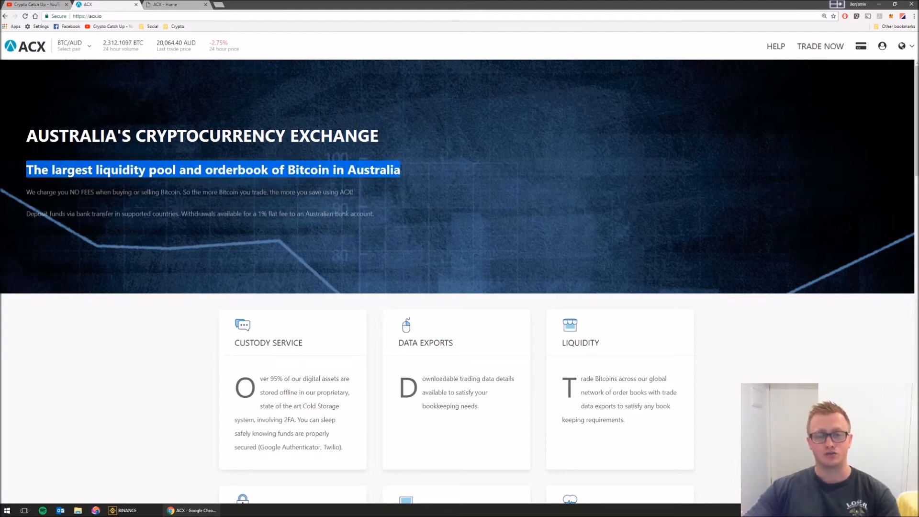
left_click(424, 166)
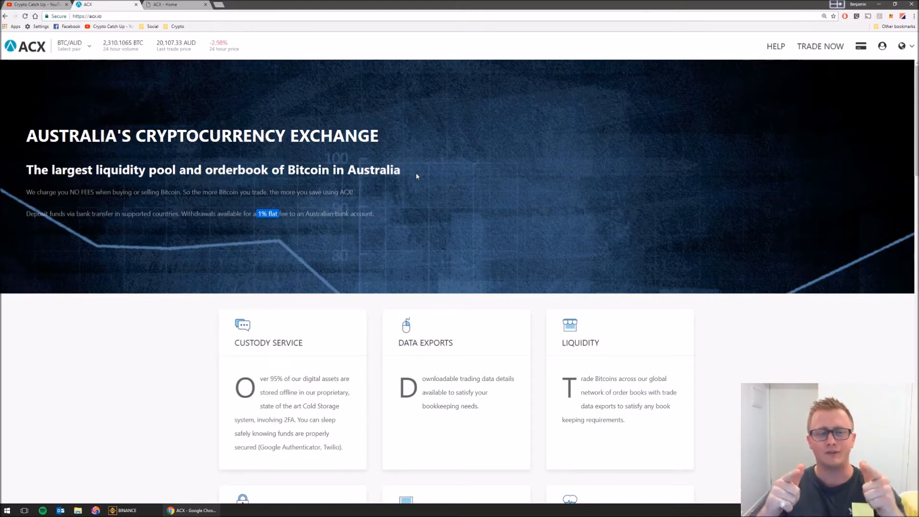
scroll("down", 3)
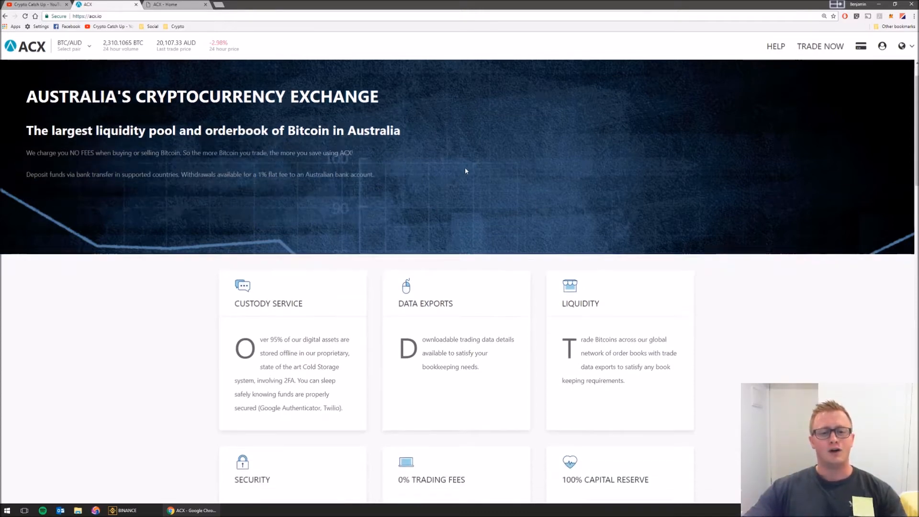
scroll("down", 3)
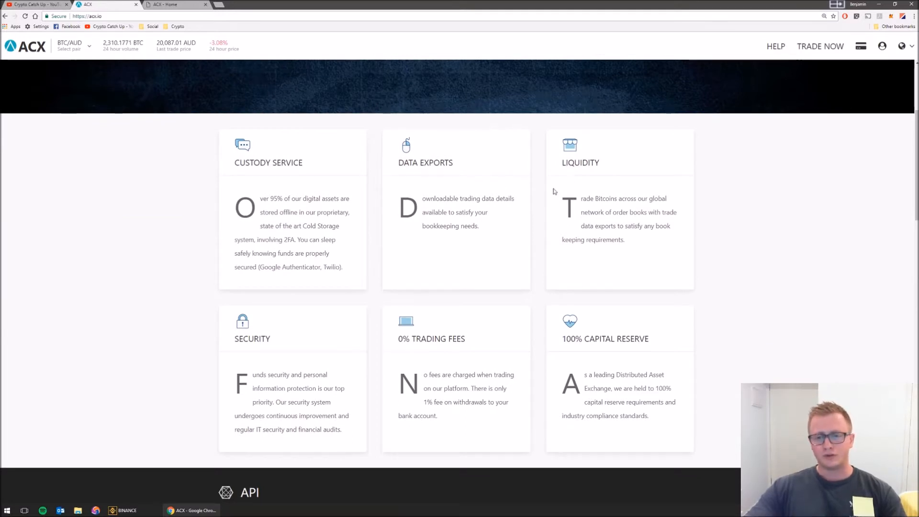
mouse_move(619, 161)
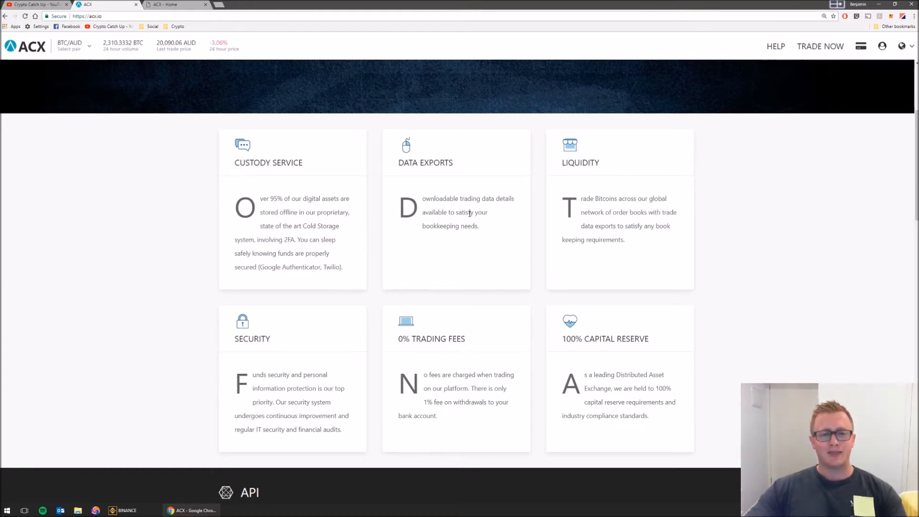
- Browse further down the homepage and show the BTC/AUD trading pair list
left_click_drag(422, 198, 478, 226)
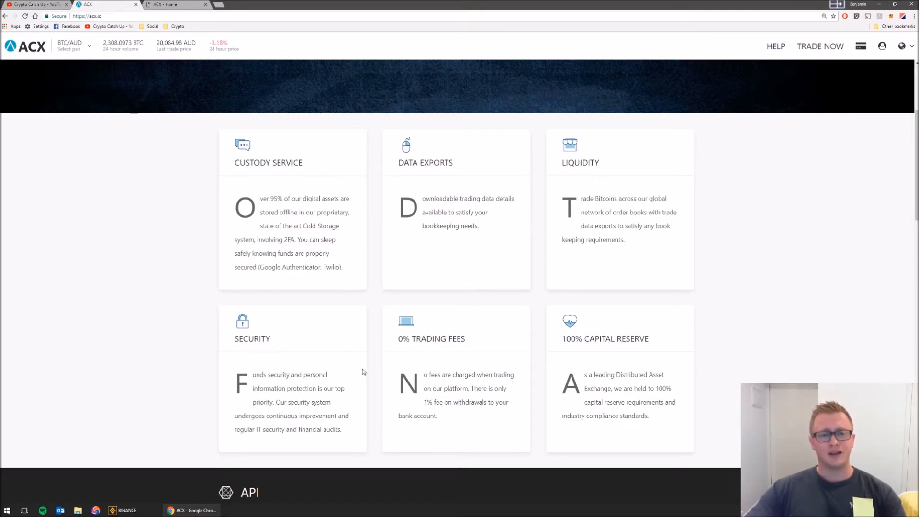
mouse_move(378, 334)
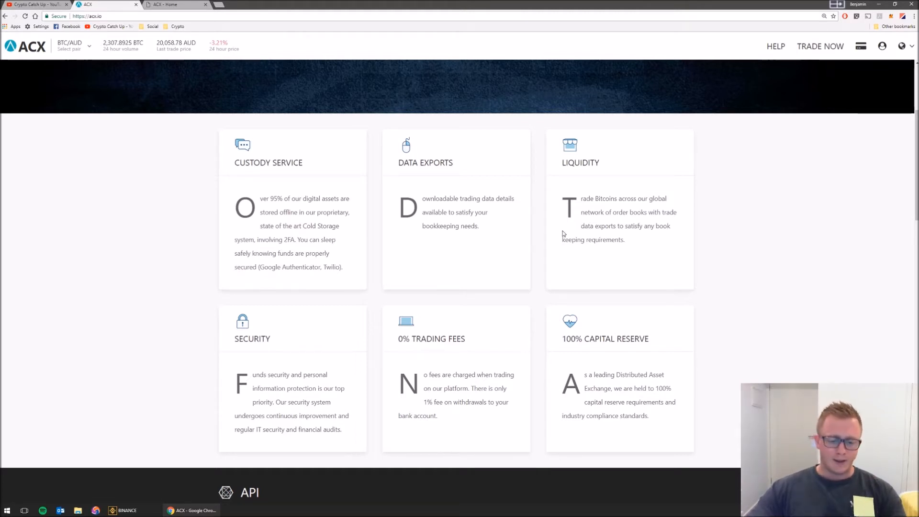
scroll("down", 3)
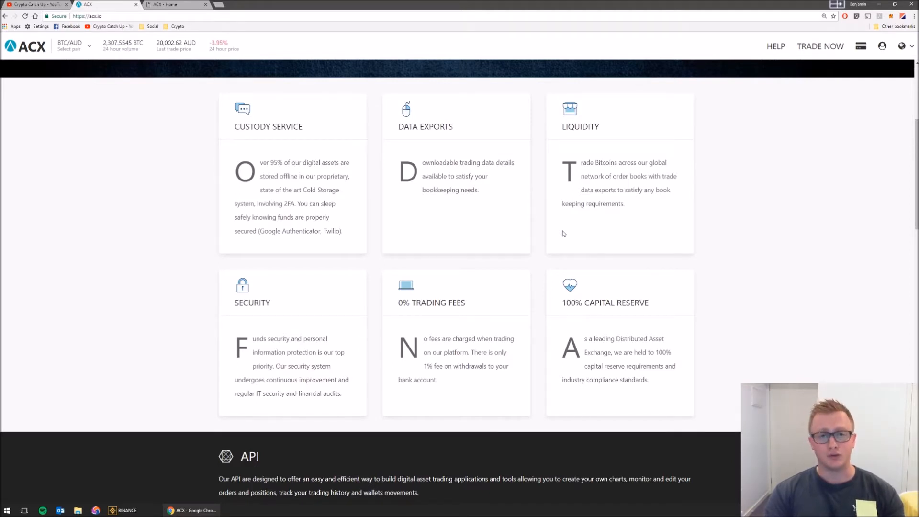
scroll("down", 3)
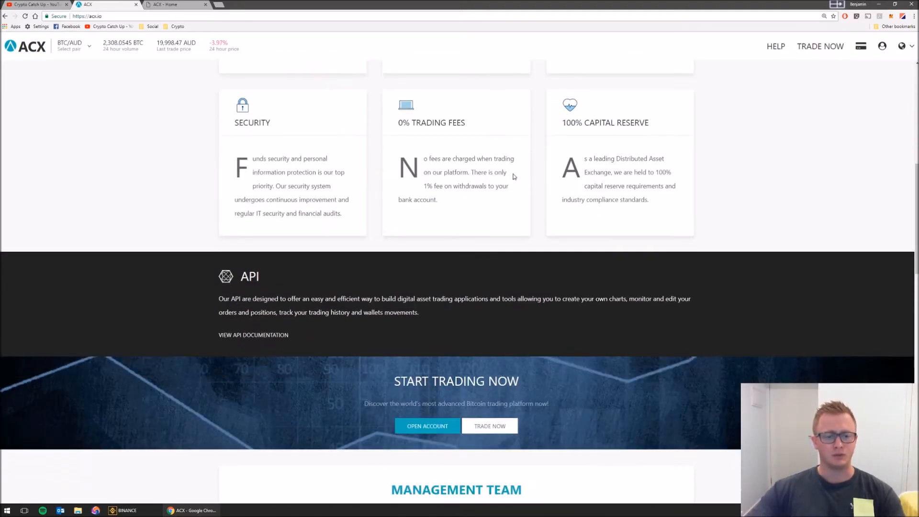
scroll("down", 3)
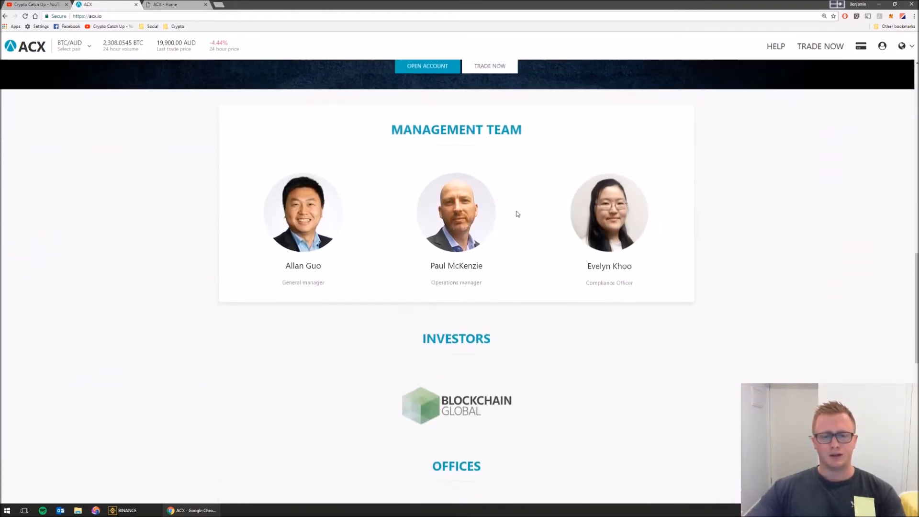
scroll("down", 3)
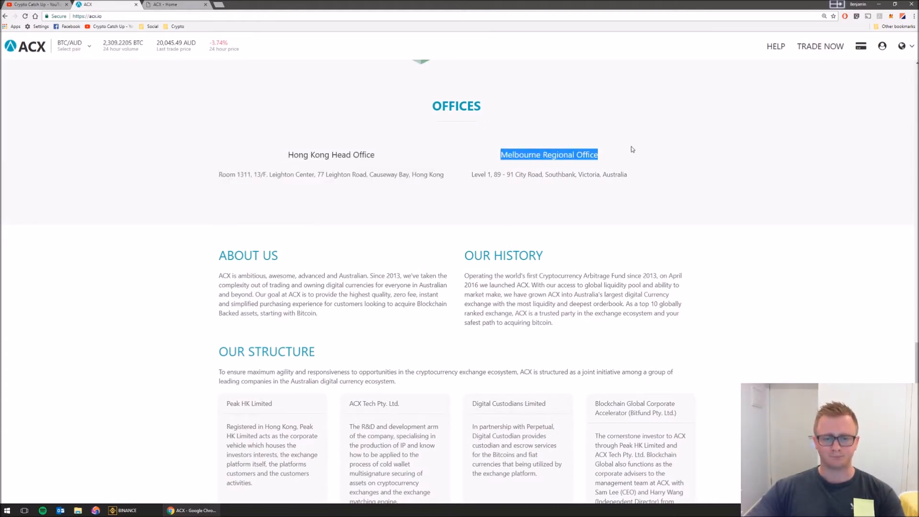
scroll("down", 3)
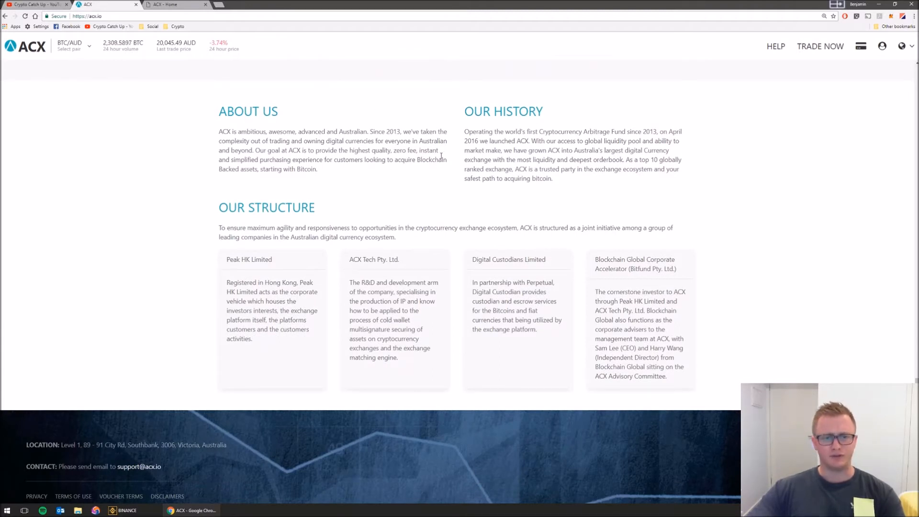
mouse_move(632, 222)
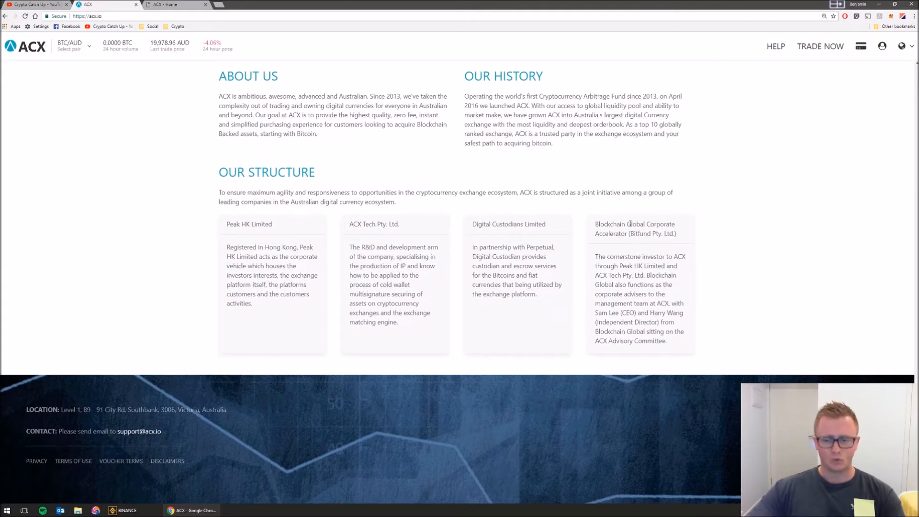
scroll("down", 3)
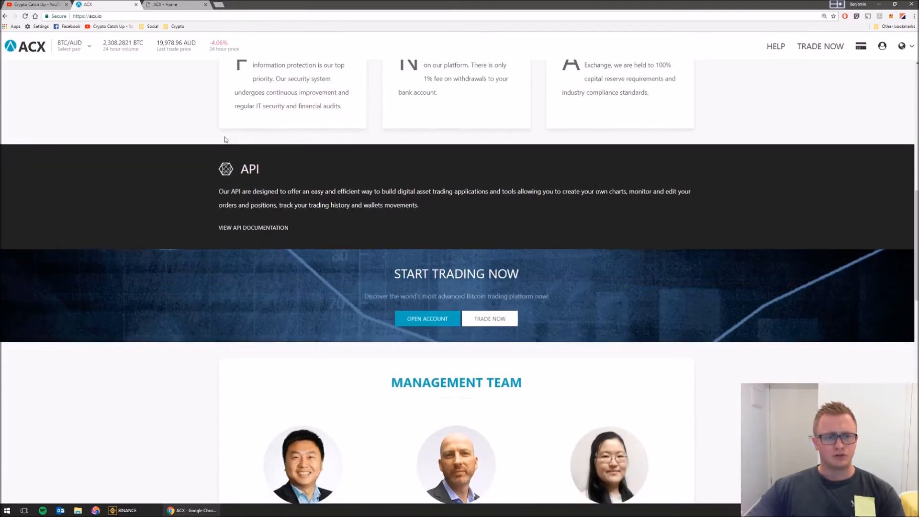
left_click(73, 45)
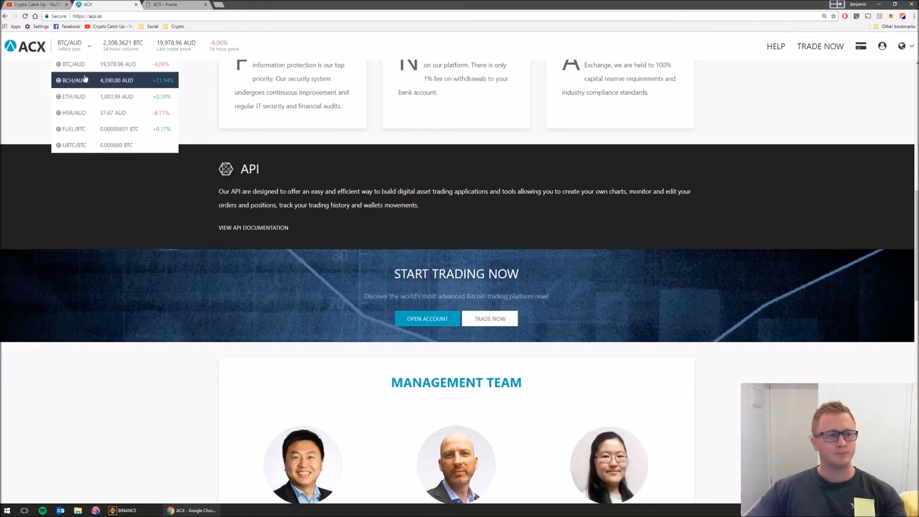
mouse_move(72, 96)
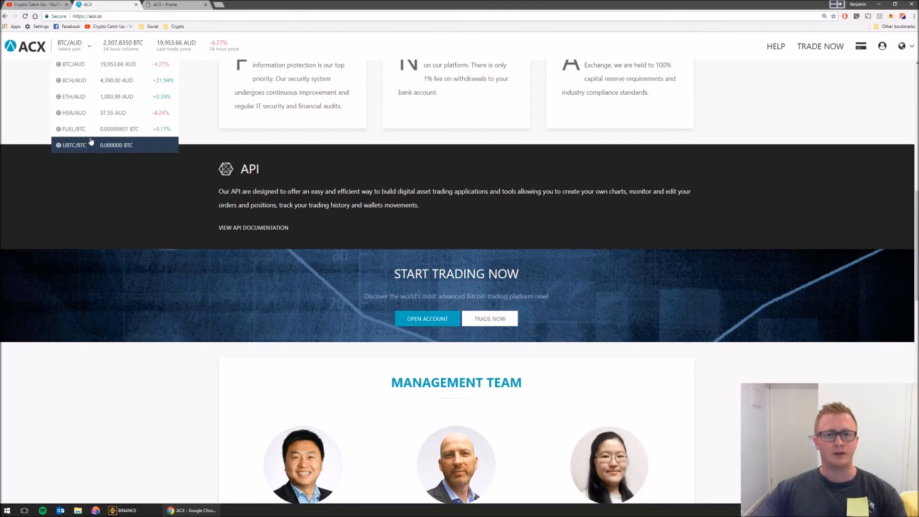
mouse_move(132, 146)
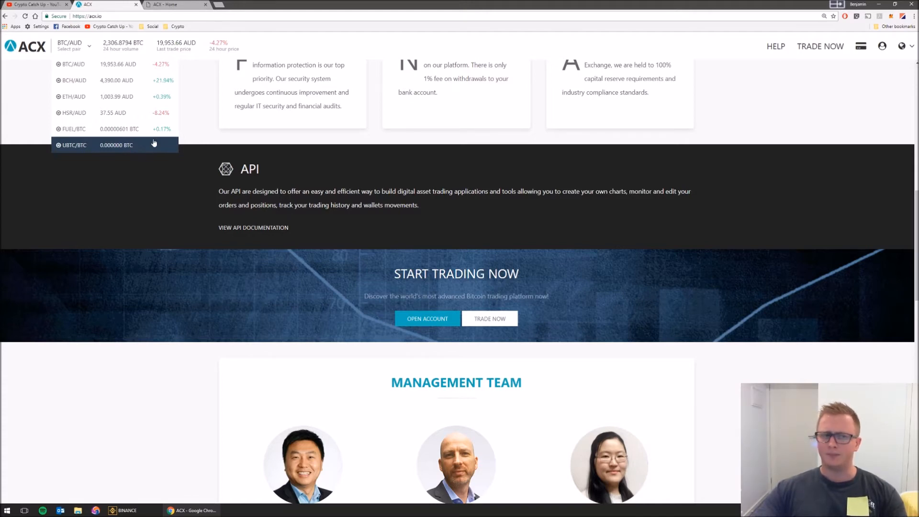
mouse_move(367, 180)
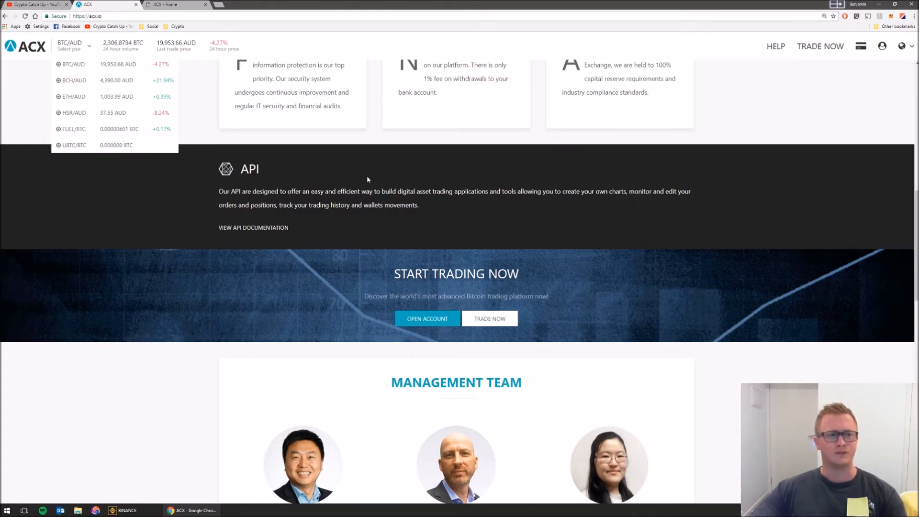
- Scroll the homepage to the API, trading call-to-action and management team sections
scroll("down", 3)
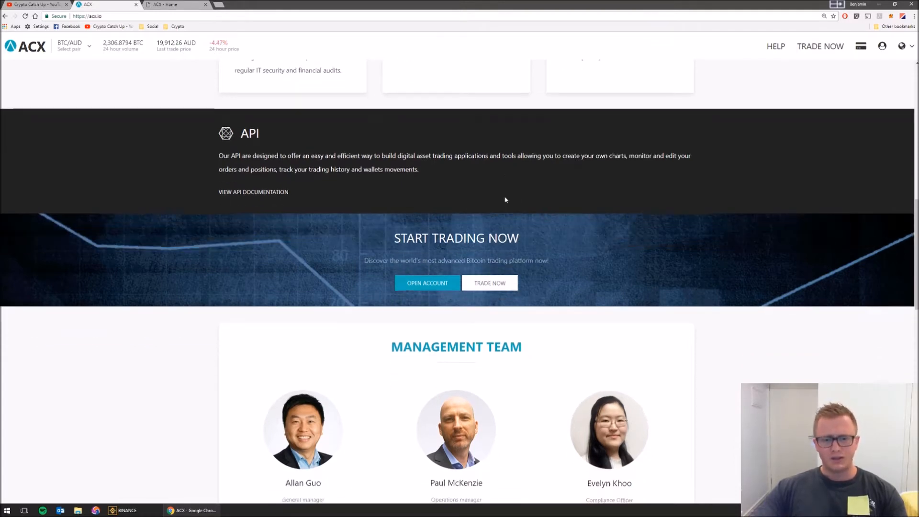
scroll("down", 3)
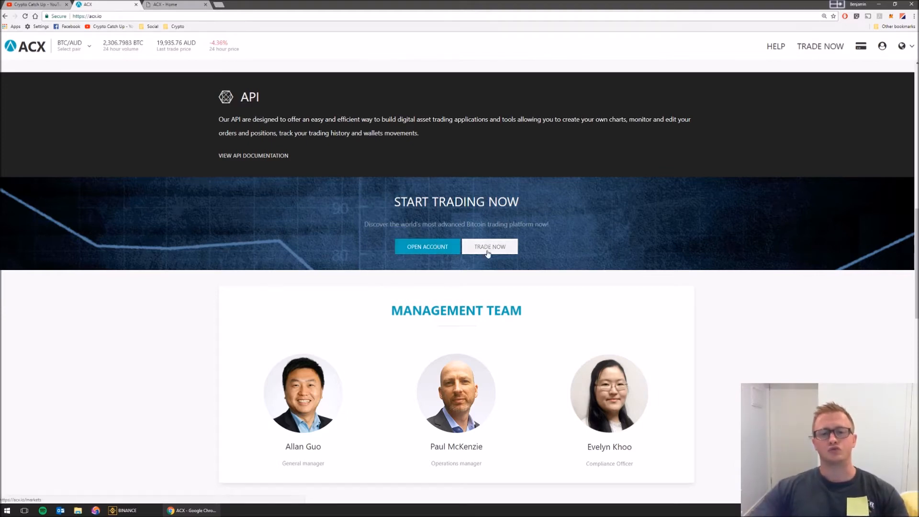
mouse_move(677, 187)
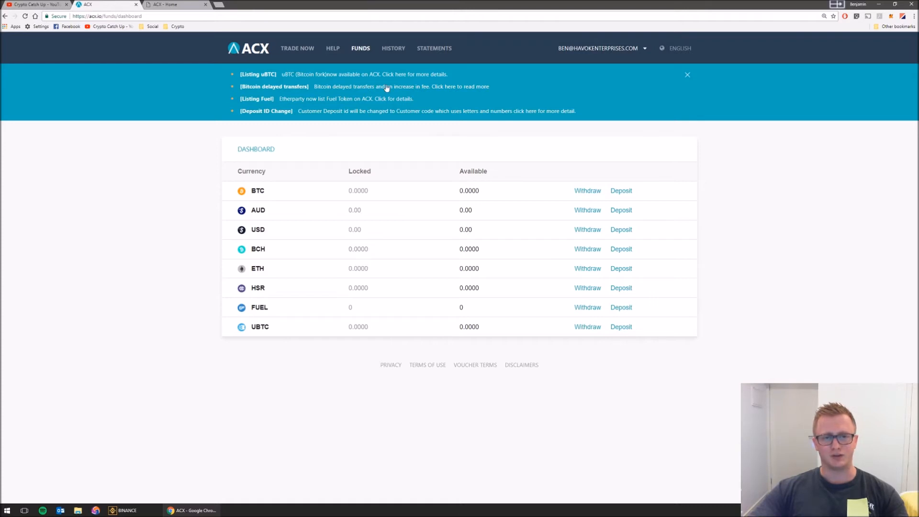
mouse_move(286, 74)
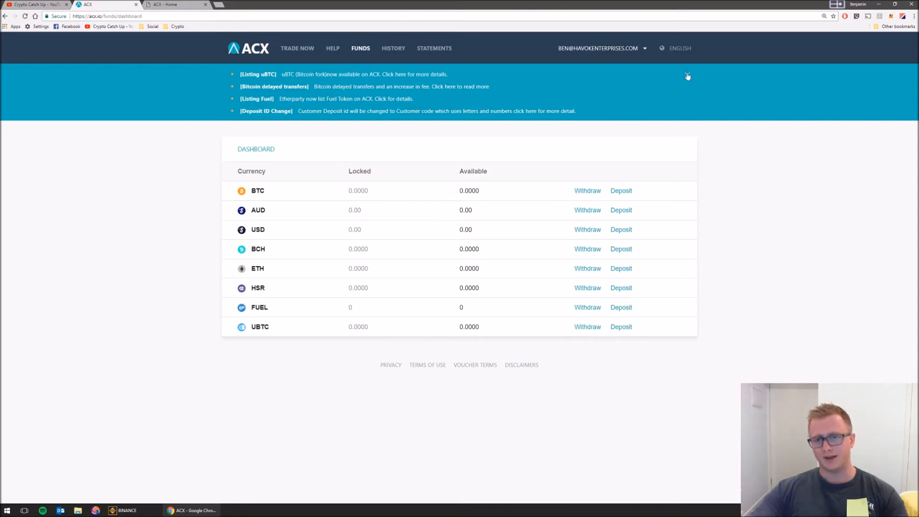
- Dismiss the announcements banner and view the empty order history page
left_click(688, 77)
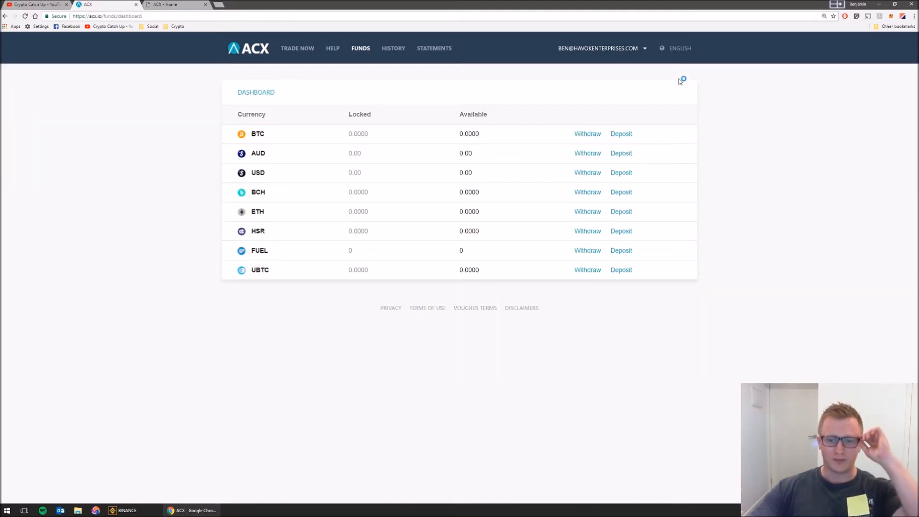
mouse_move(375, 293)
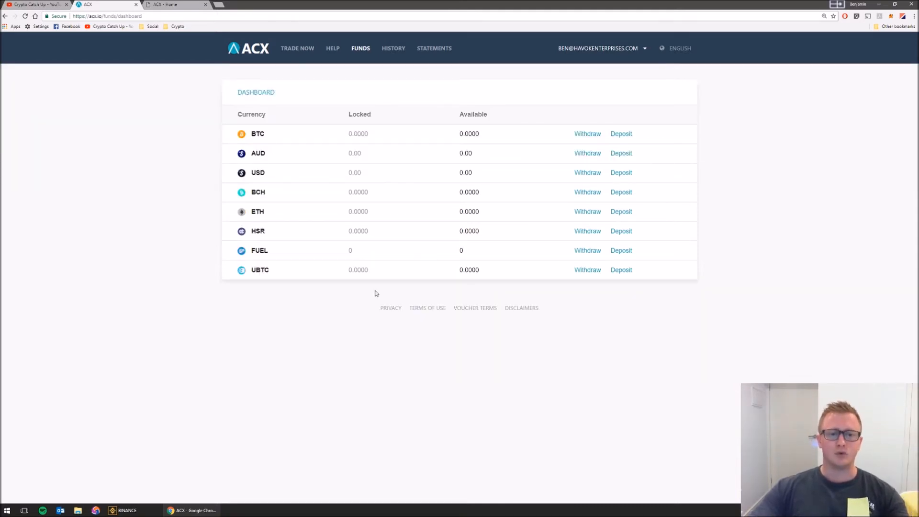
mouse_move(234, 163)
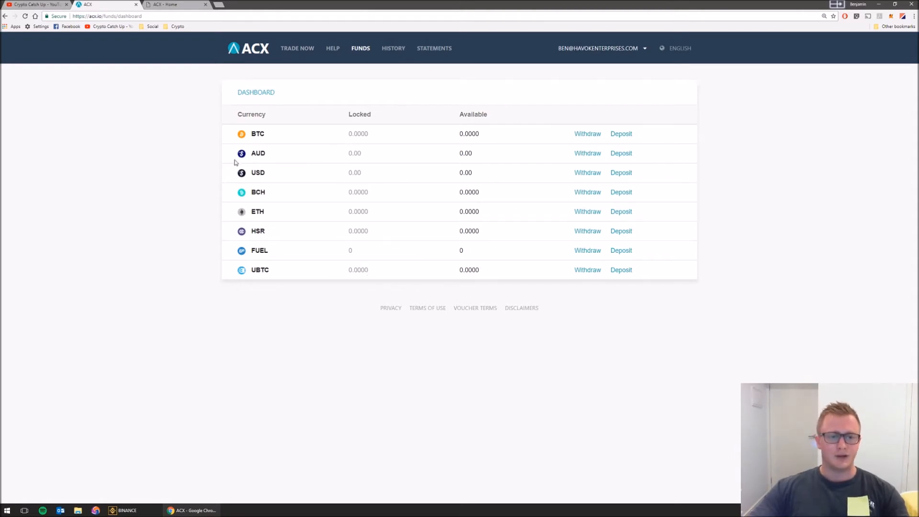
mouse_move(258, 182)
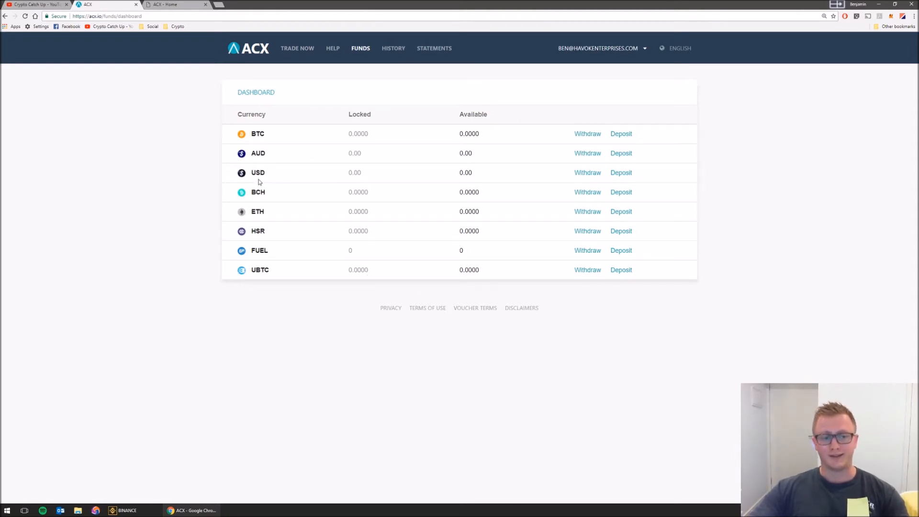
mouse_move(415, 134)
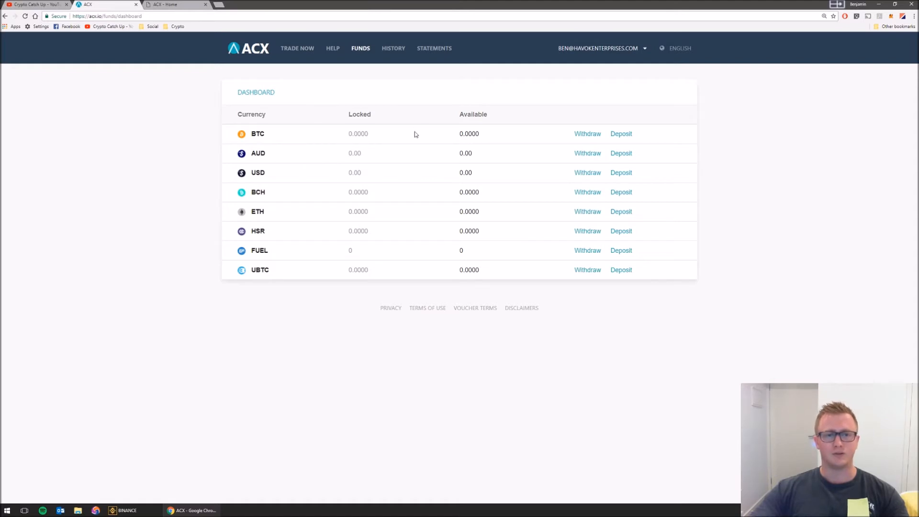
mouse_move(582, 109)
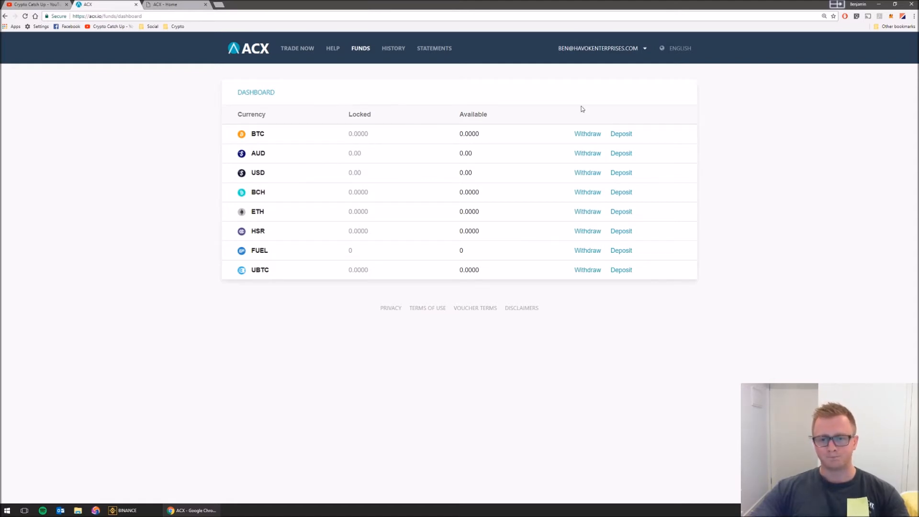
left_click(394, 47)
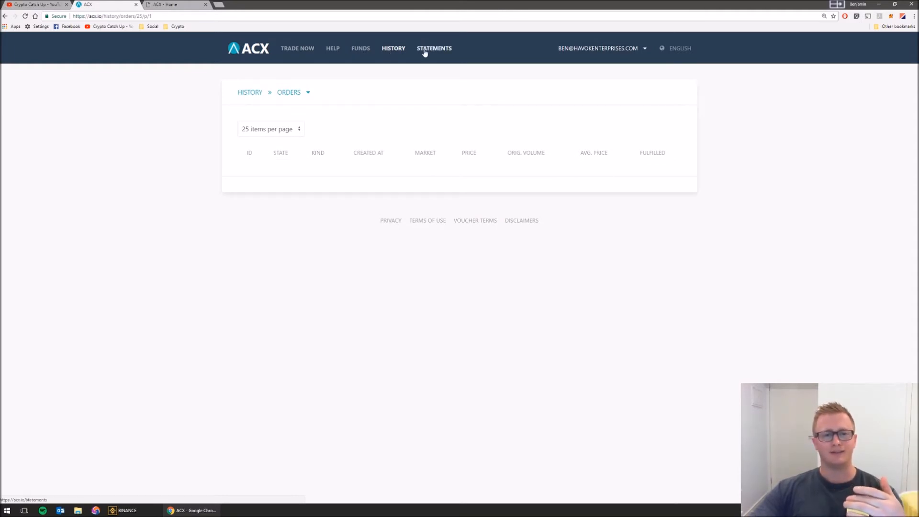
- View the empty Statements page, then the per-currency Funds side panel
left_click(433, 47)
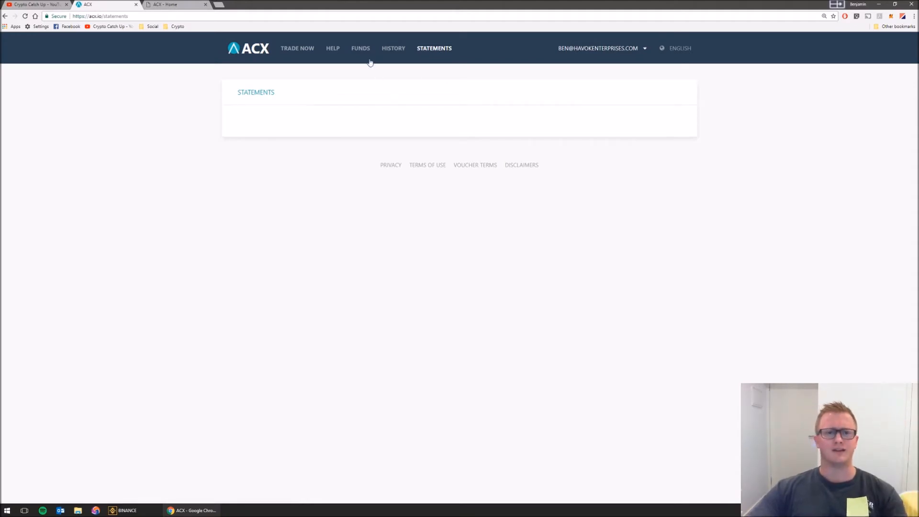
mouse_move(360, 53)
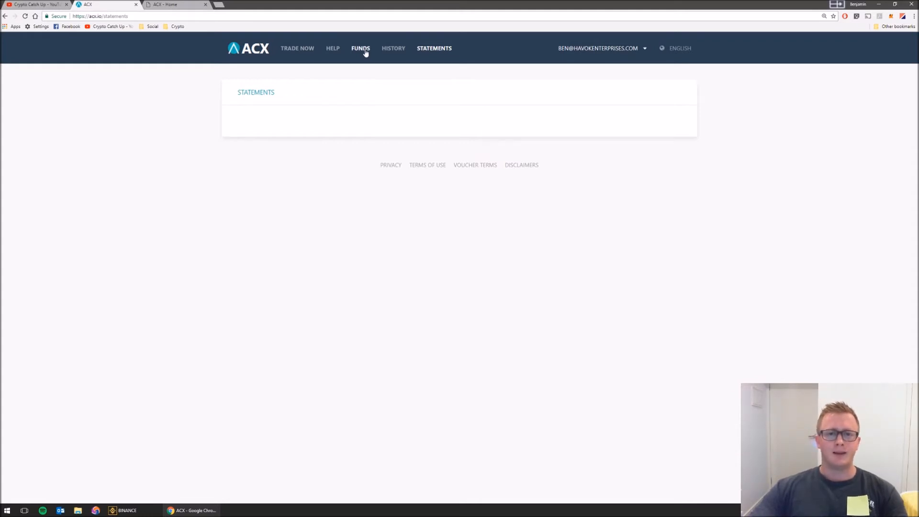
left_click(360, 48)
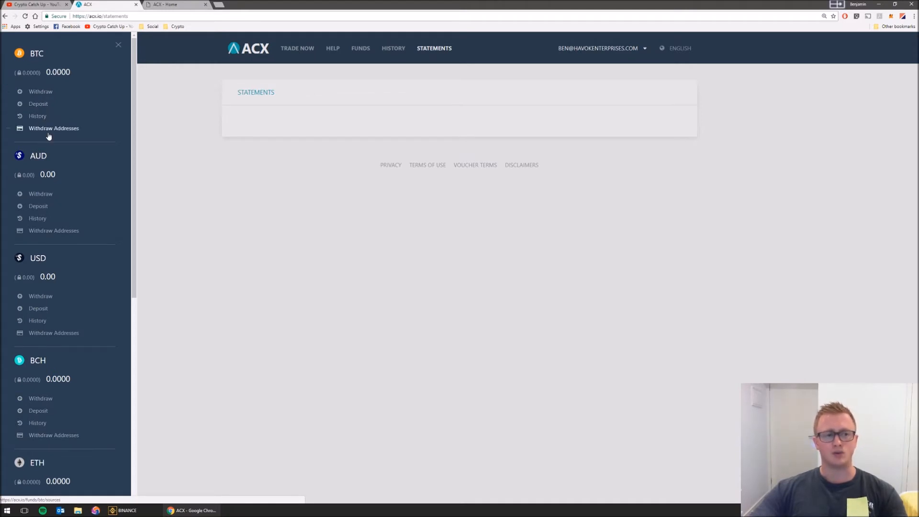
- Inspect the BTC withdraw amount, address, authenticator and fee fields, then start a blank tab
left_click(40, 91)
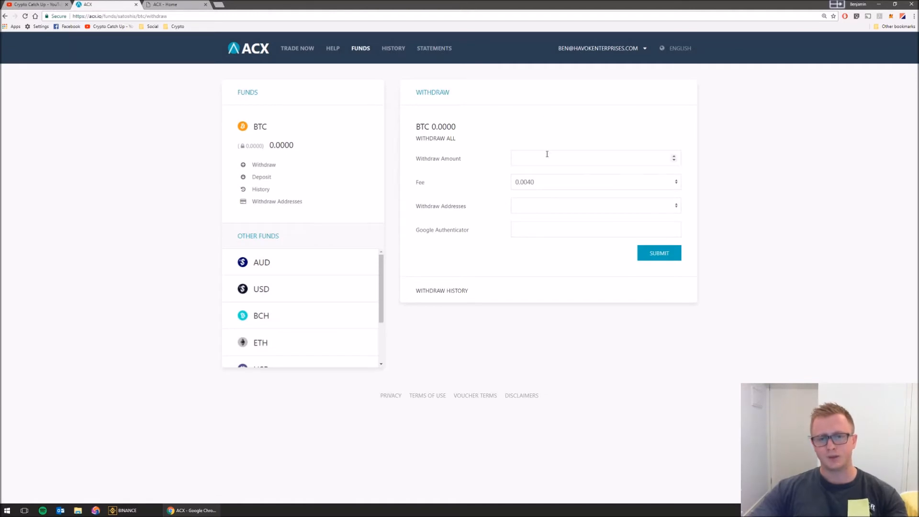
left_click(593, 158)
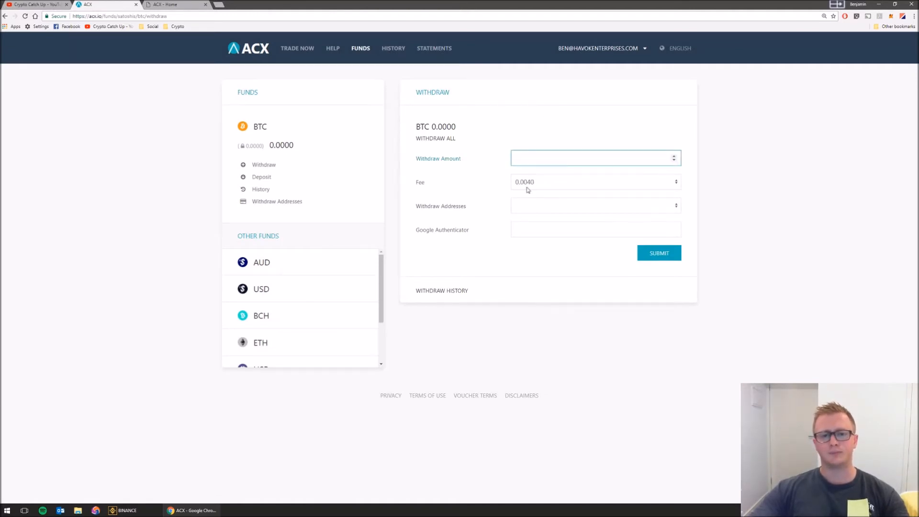
left_click(594, 205)
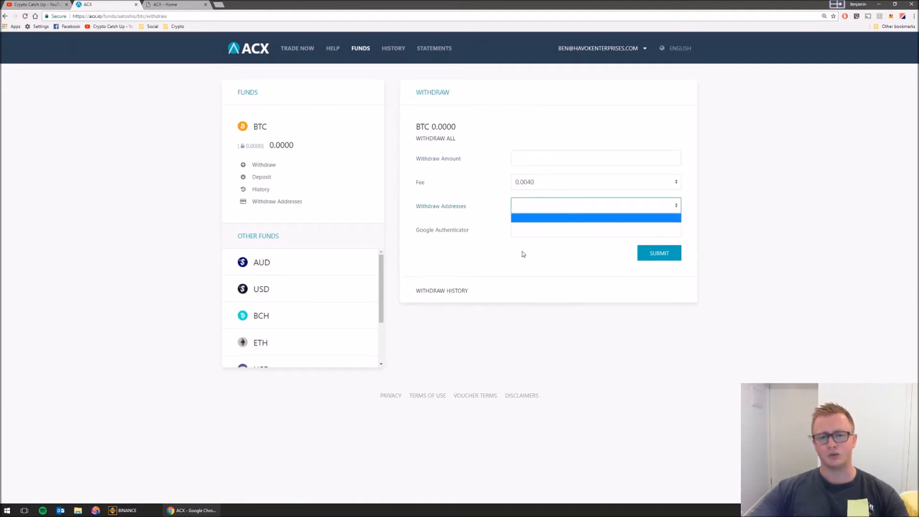
left_click(595, 229)
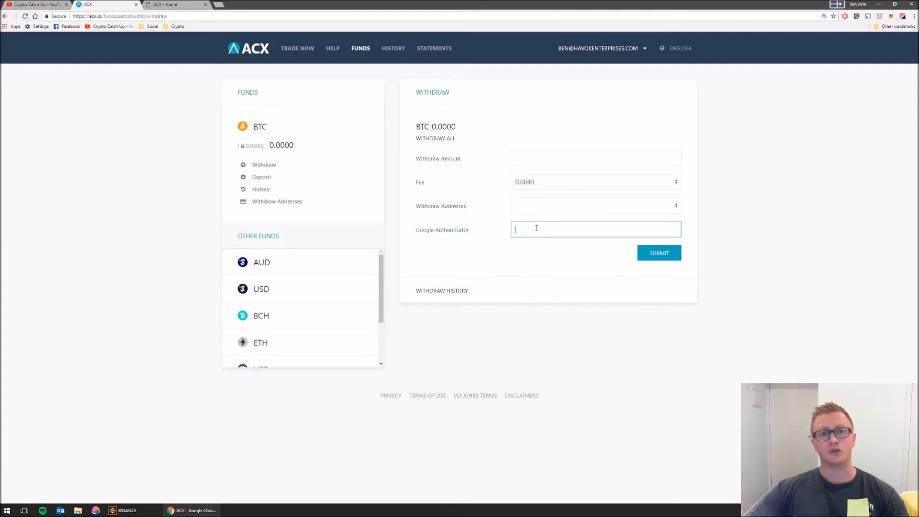
mouse_move(540, 209)
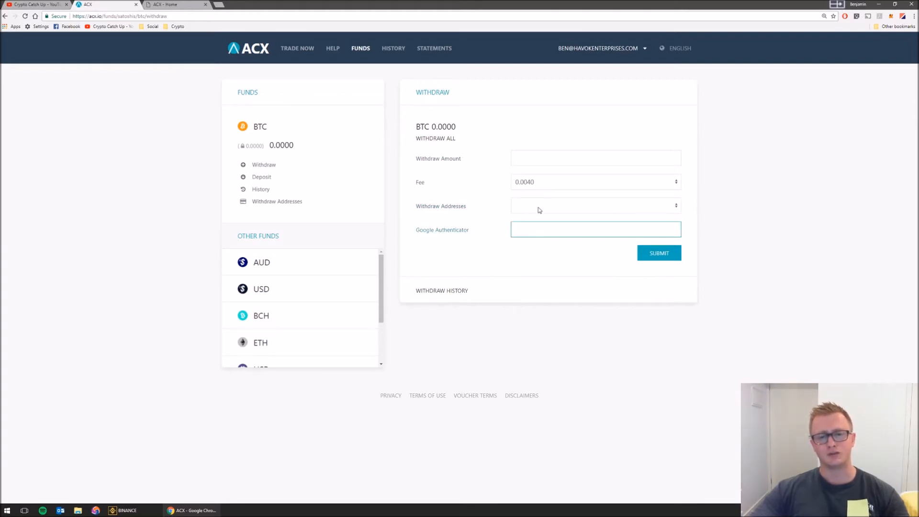
left_click(594, 182)
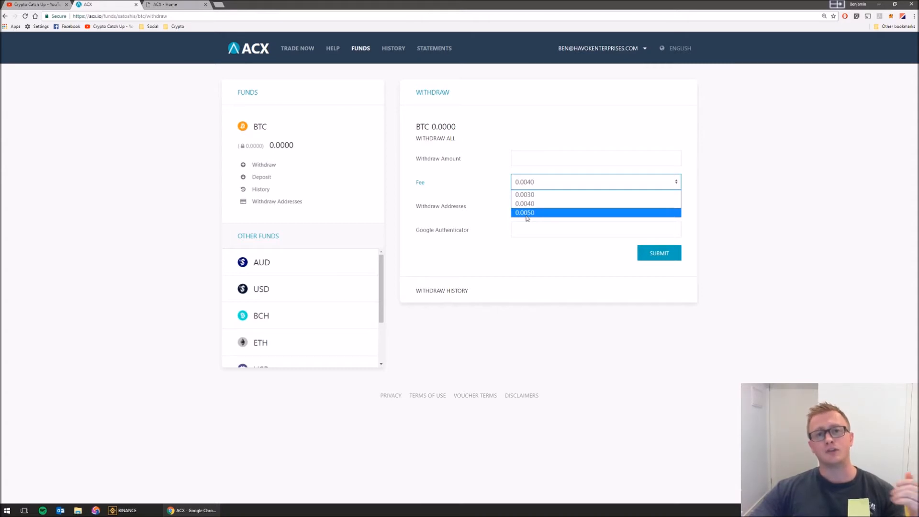
left_click(228, 5)
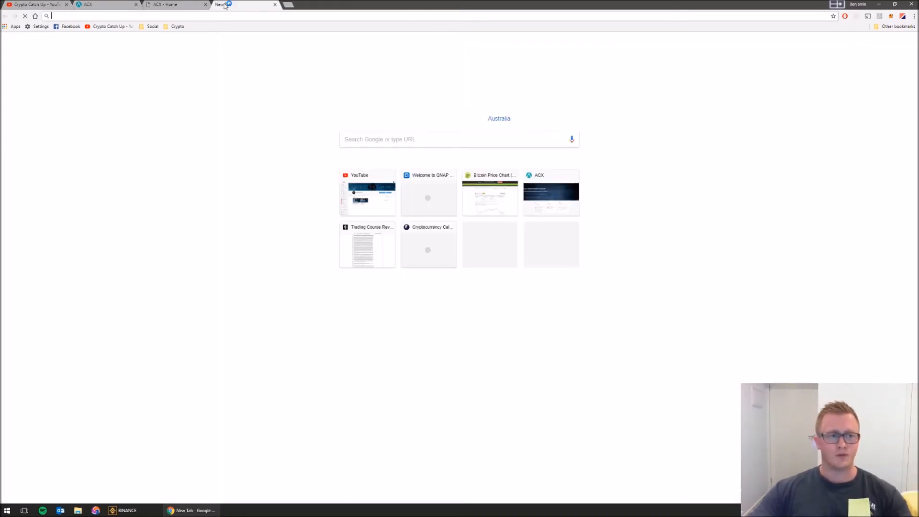
- Search Google for 'unconfirmed transactions' and view Blockchain.info's unconfirmed bitcoin transactions
type("unco")
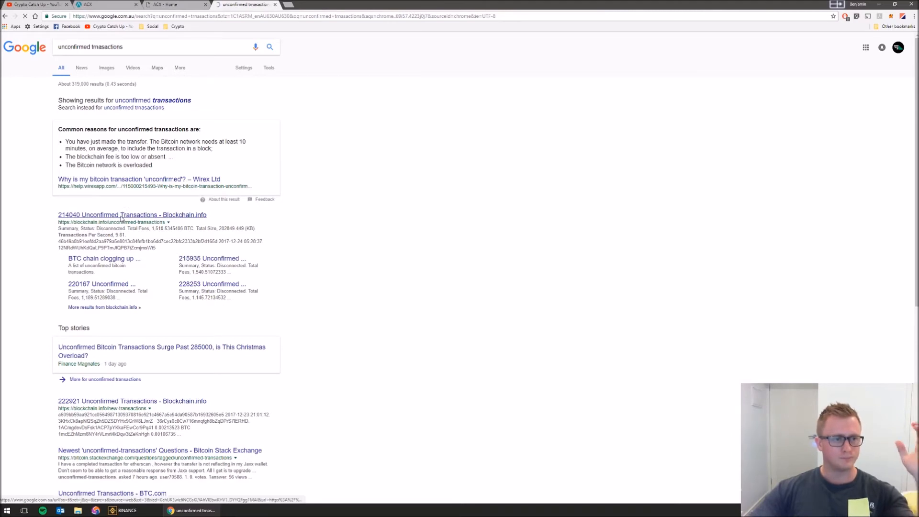
left_click(132, 215)
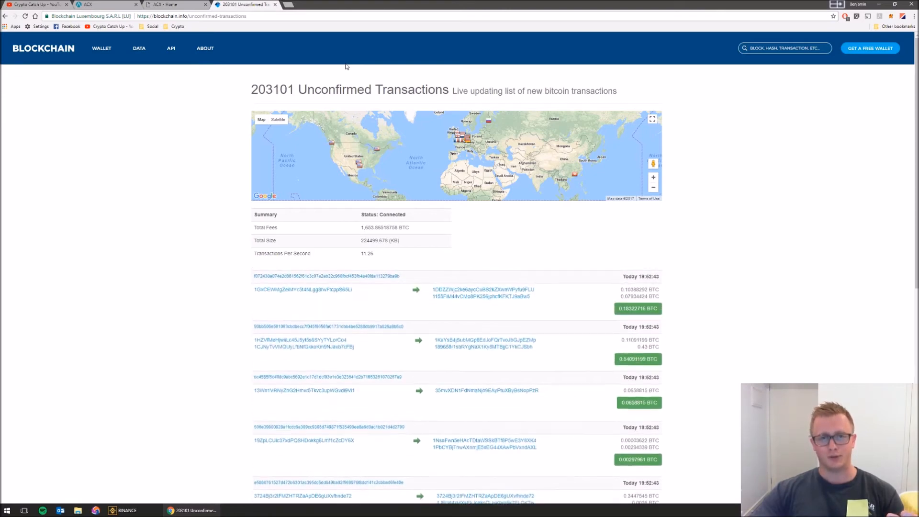
- Switch back to the ACX tab showing the BTC withdraw form
left_click(173, 4)
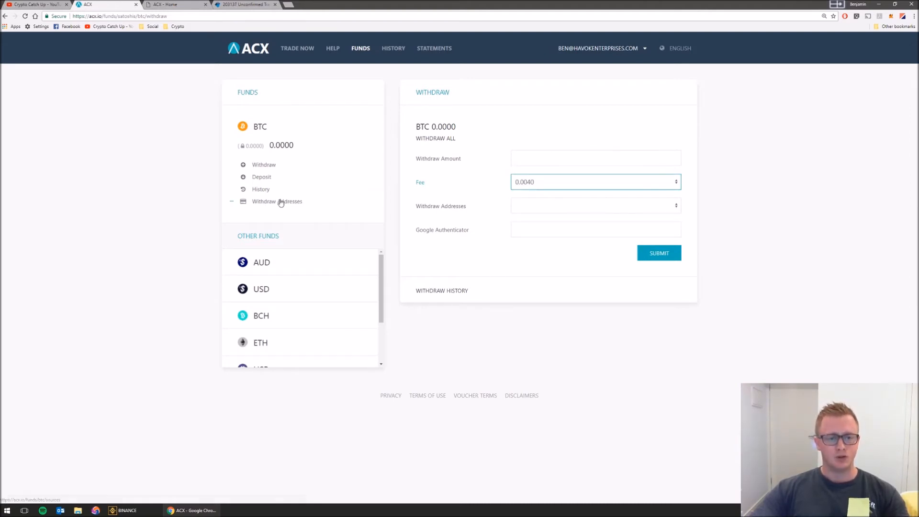
- Try creating BTC withdrawal addresses labelled 'BENS WALLET' and 'MUMS'
left_click(277, 201)
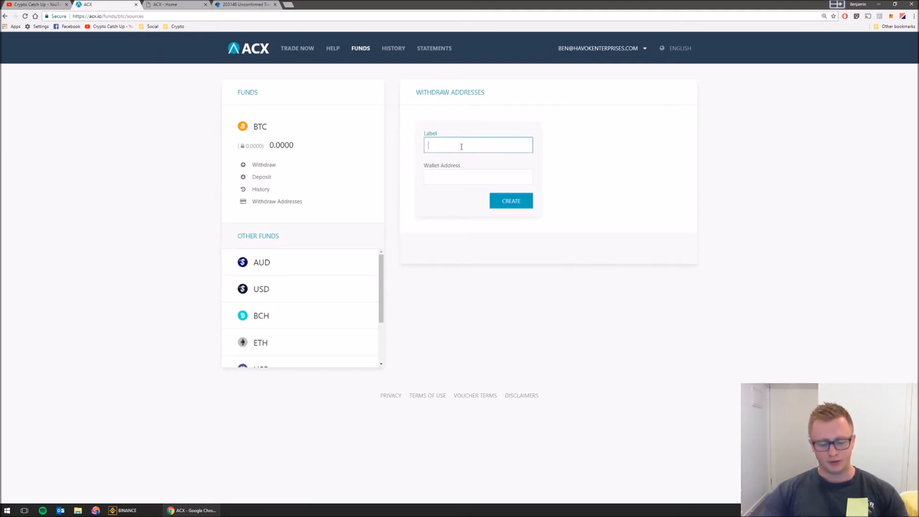
type("BENS WALLET")
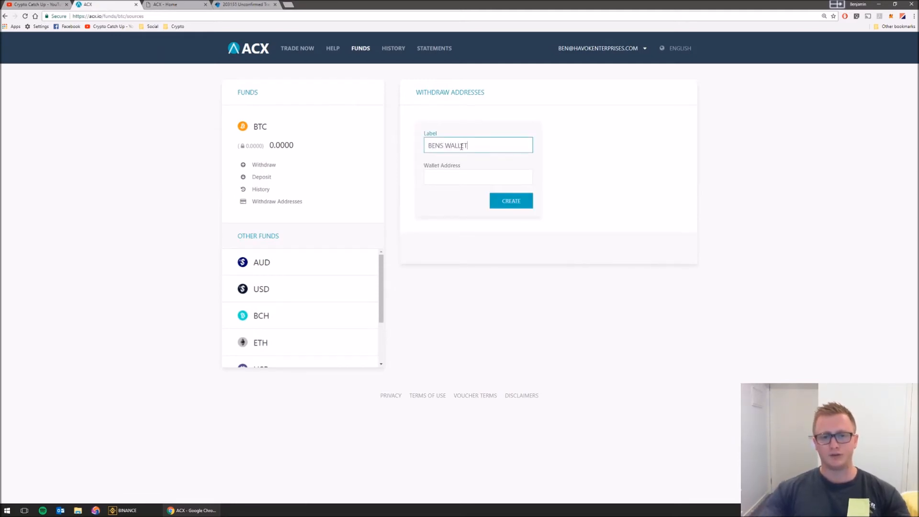
left_click(510, 200)
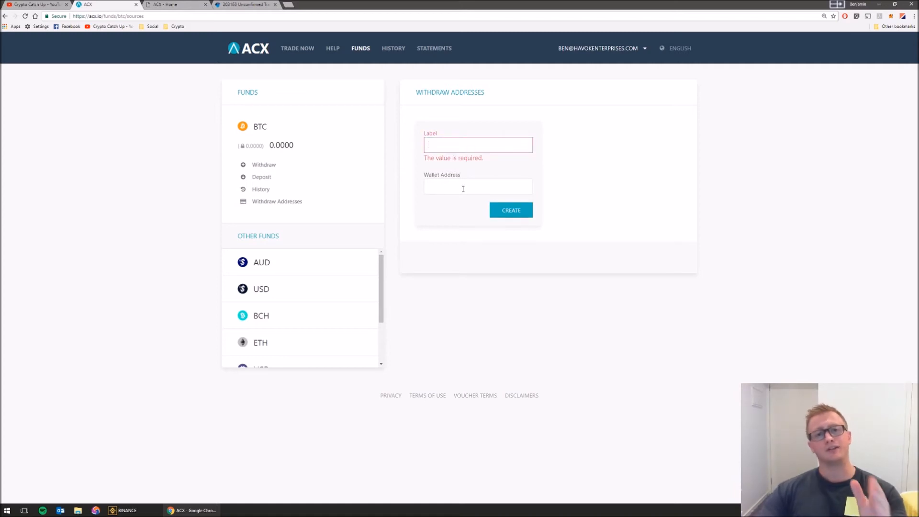
type("MUMS")
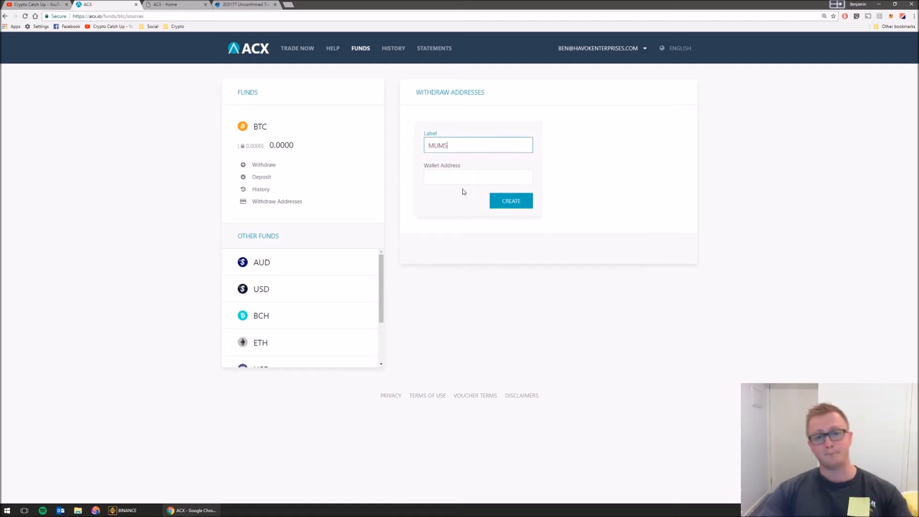
left_click(511, 200)
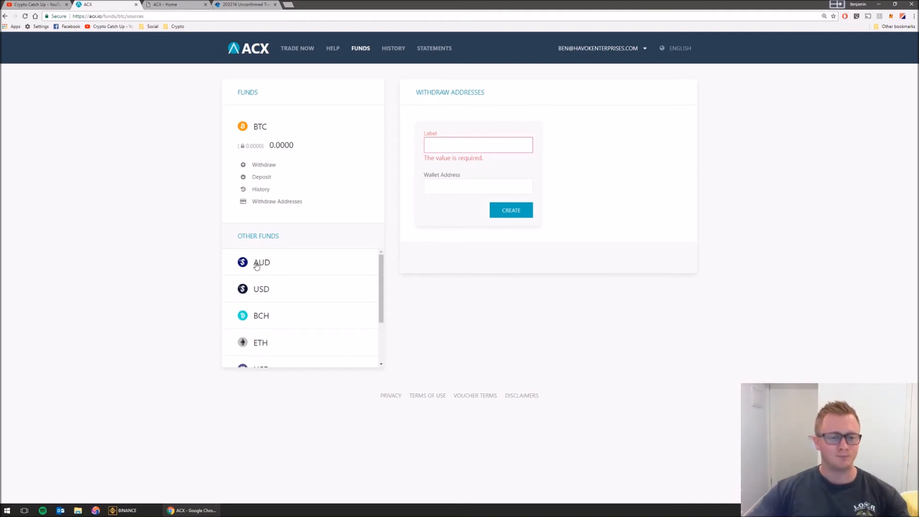
- Start a new AUD withdraw address with empty label, BSB and account number fields
left_click(261, 262)
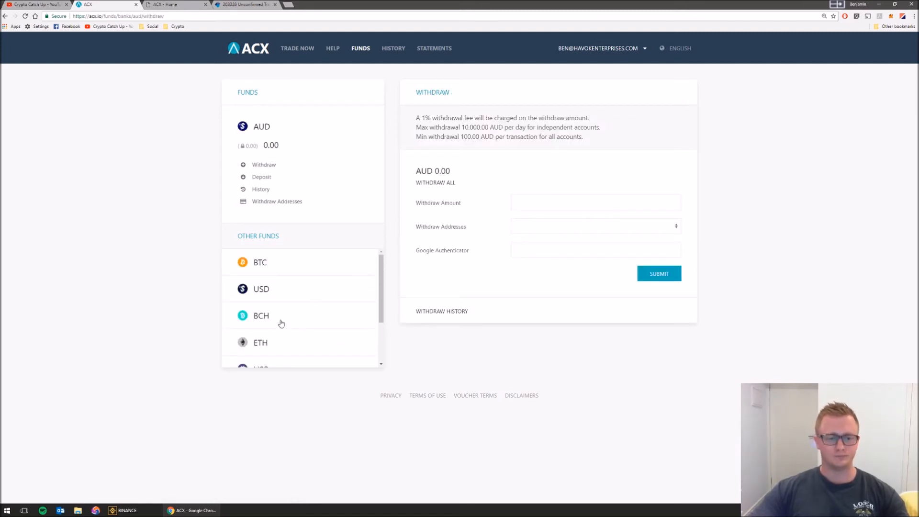
left_click(277, 201)
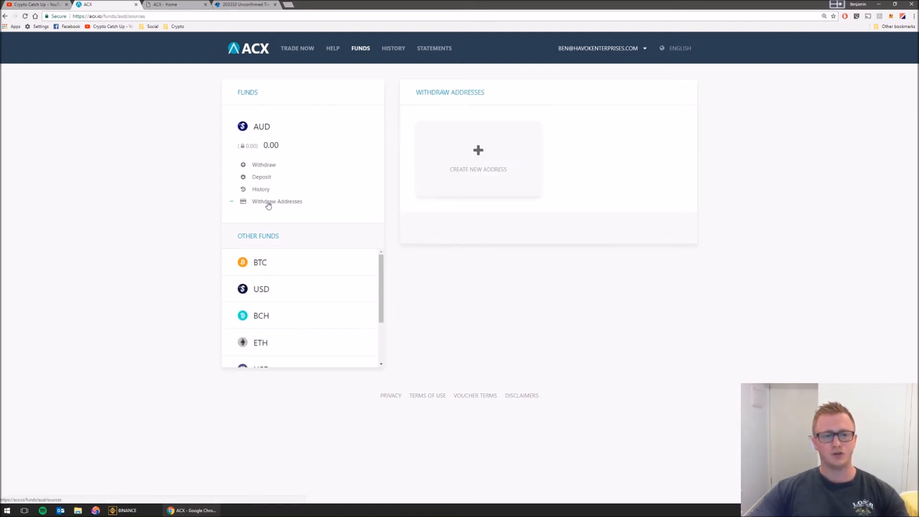
left_click(478, 158)
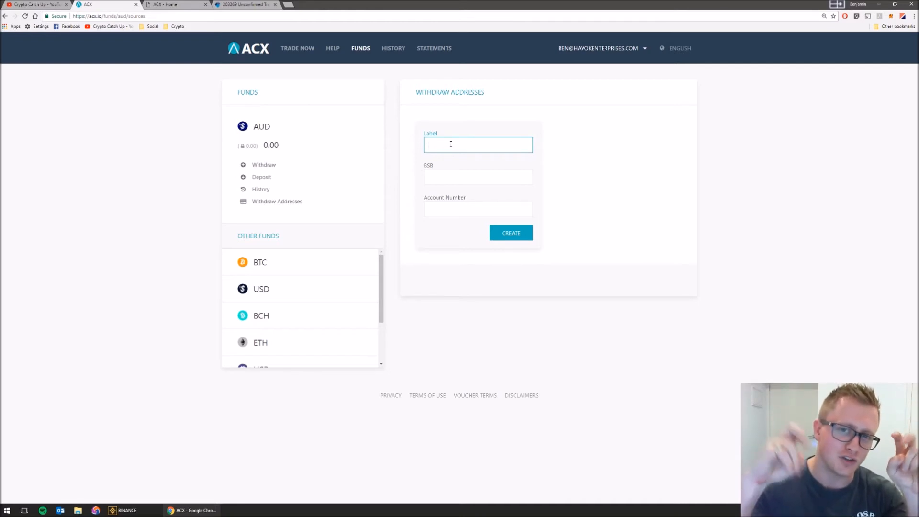
left_click(478, 144)
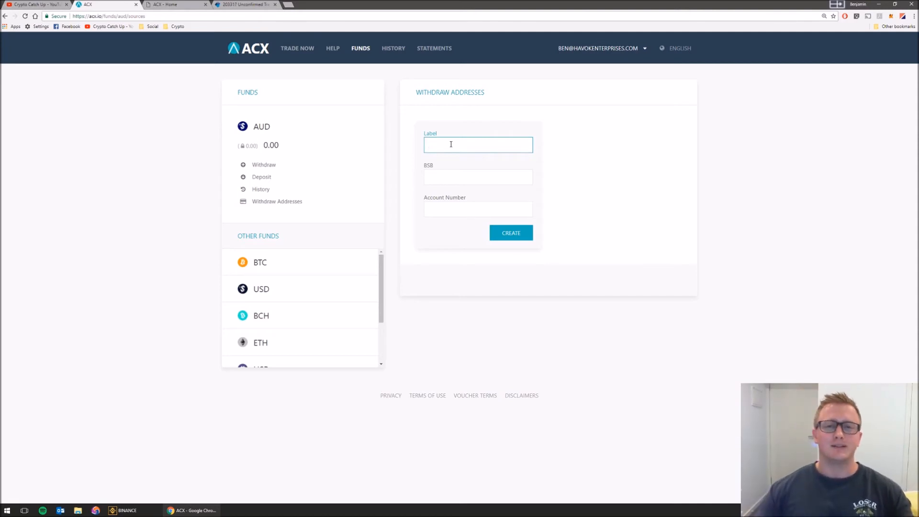
left_click(478, 145)
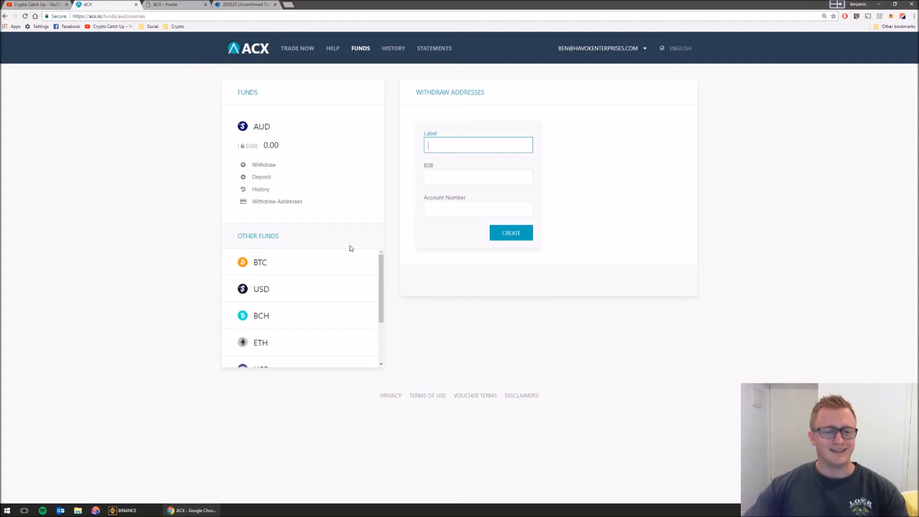
mouse_move(356, 153)
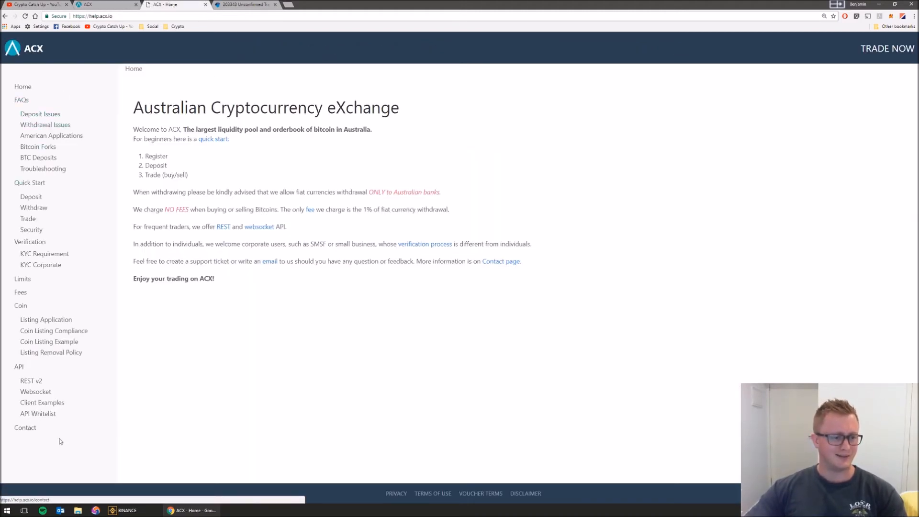
mouse_move(41, 402)
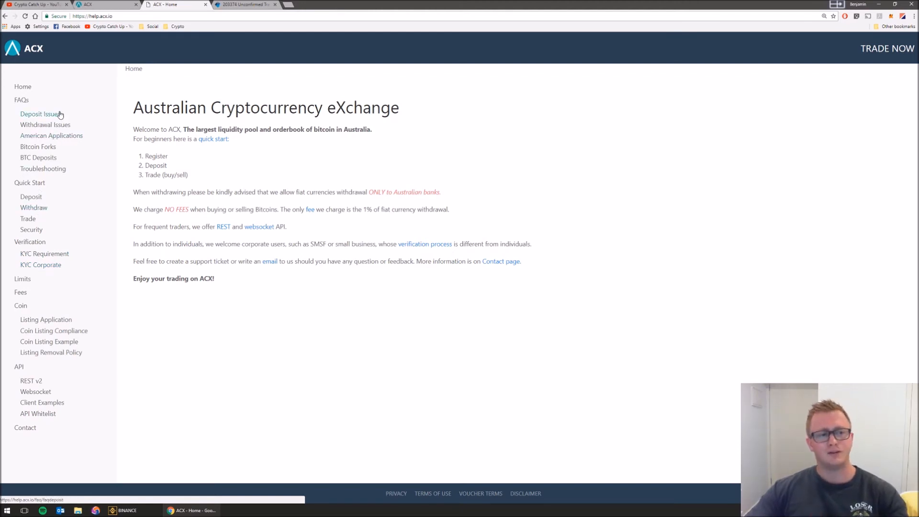
mouse_move(105, 10)
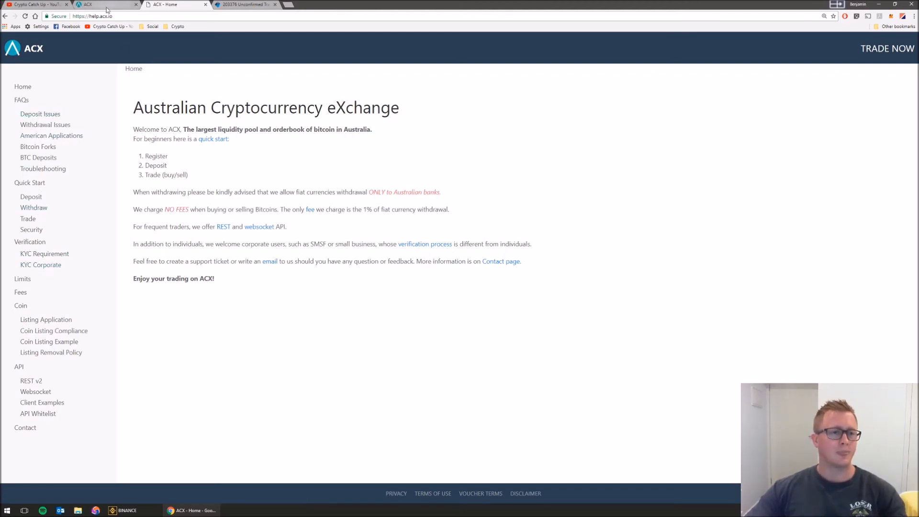
- Return to the ACX tab and view the BTC/AUD trading screen with its chart
left_click(106, 5)
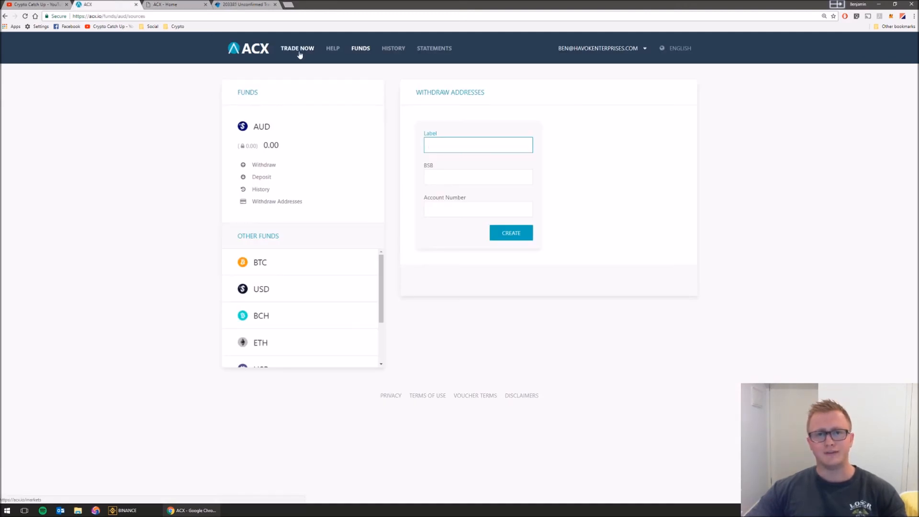
left_click(477, 144)
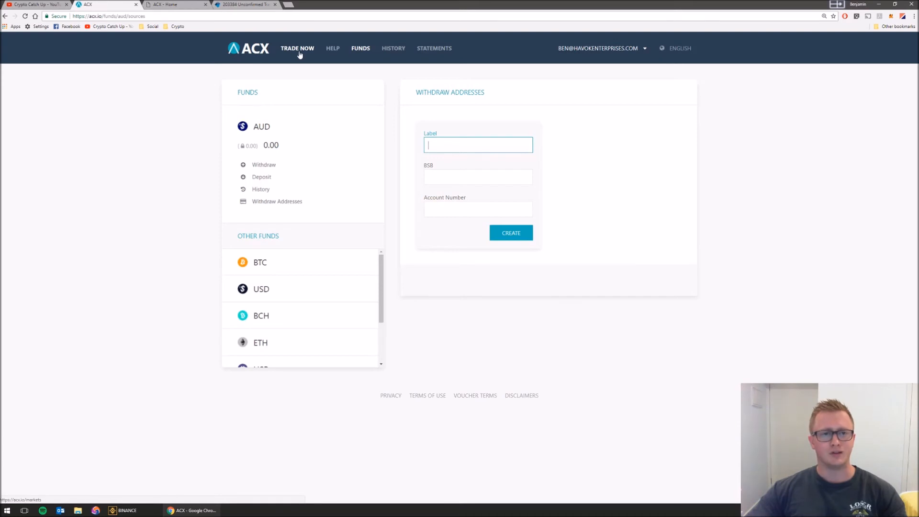
left_click(297, 48)
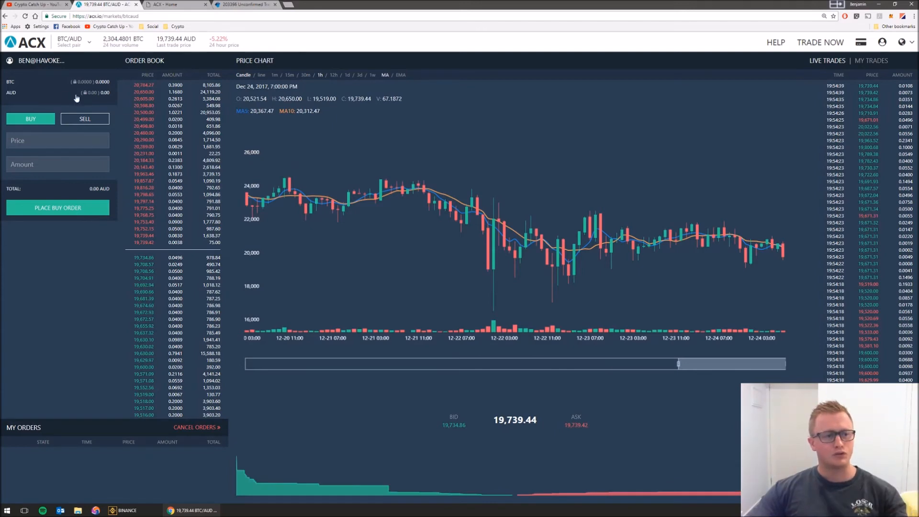
- Switch the trading screen to the BCH/AUD market
left_click(69, 42)
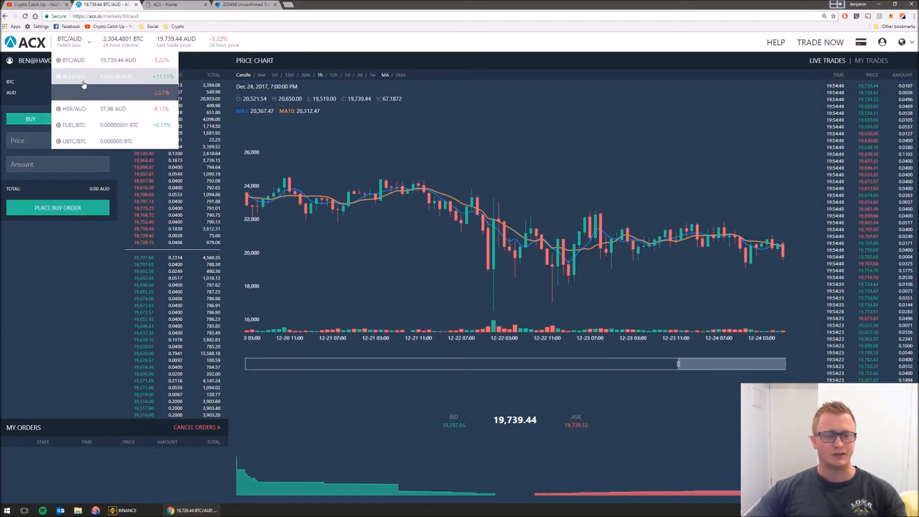
left_click(82, 77)
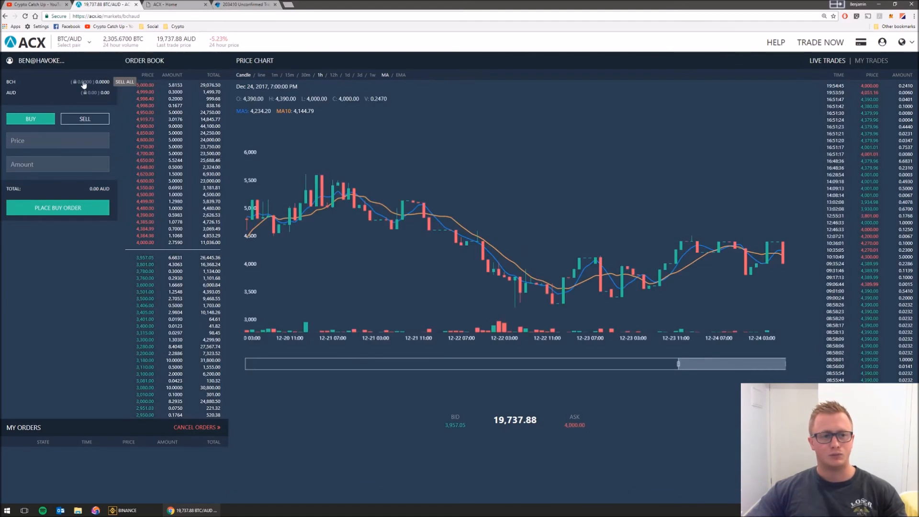
left_click(72, 41)
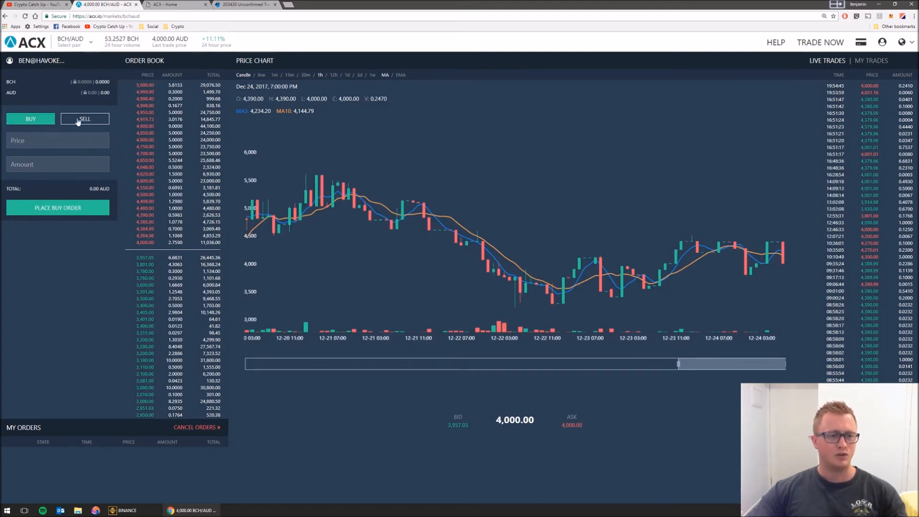
- Fill in a BCH sell order with price 122233435 and amount 0
left_click(84, 118)
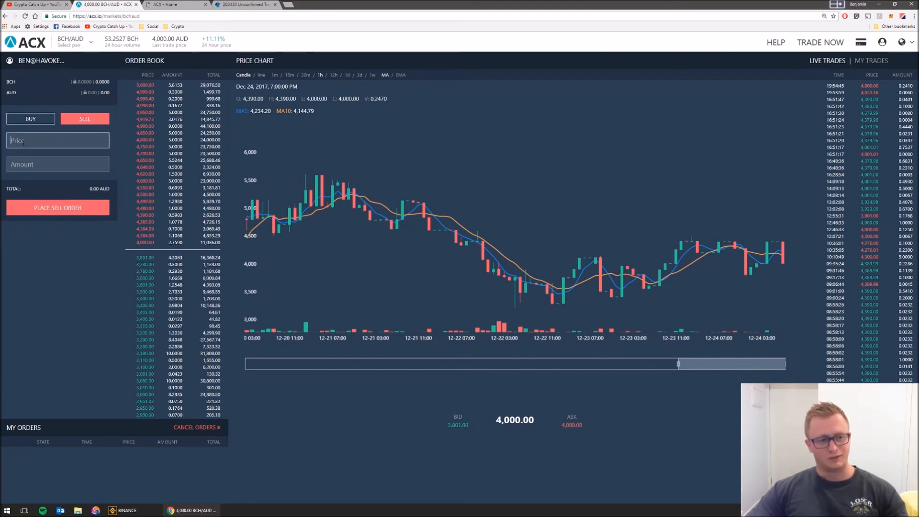
type("122233435")
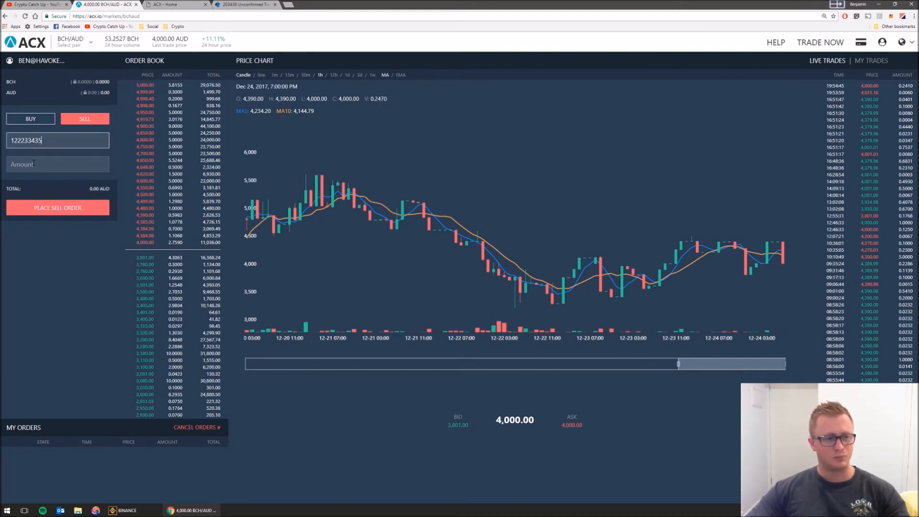
type("0")
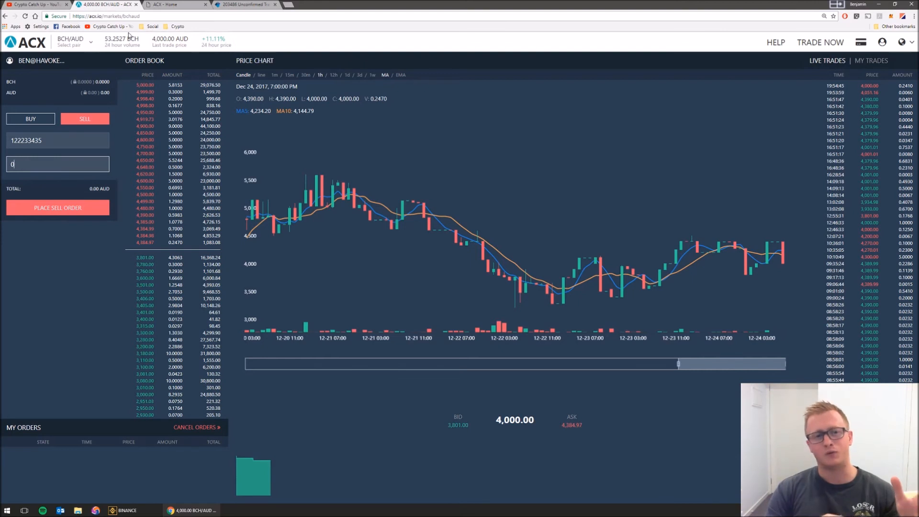
type("0")
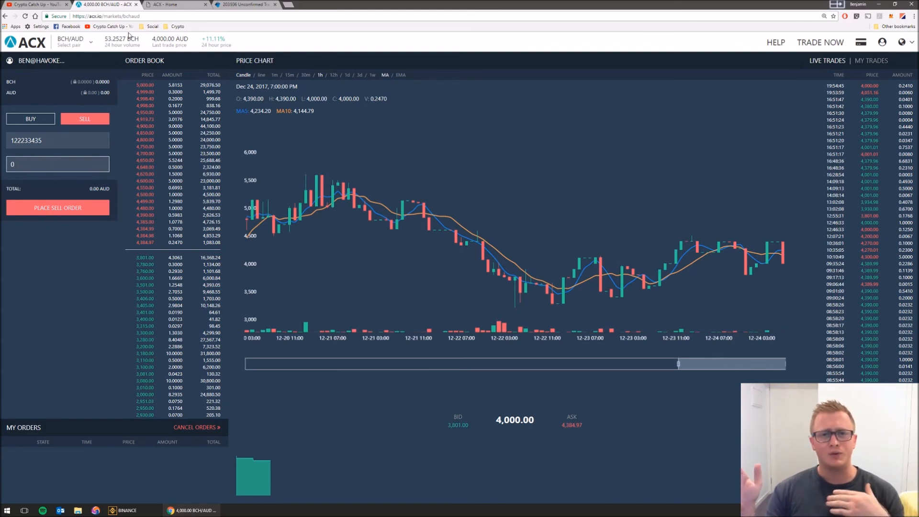
- Plot EMA7 and EMA30 averages on the price chart and return to BTC/AUD
type("d")
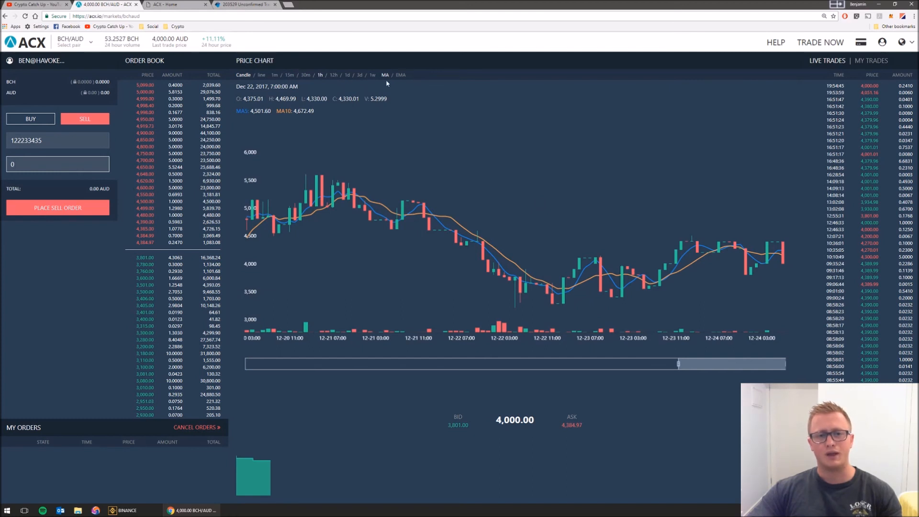
mouse_move(408, 221)
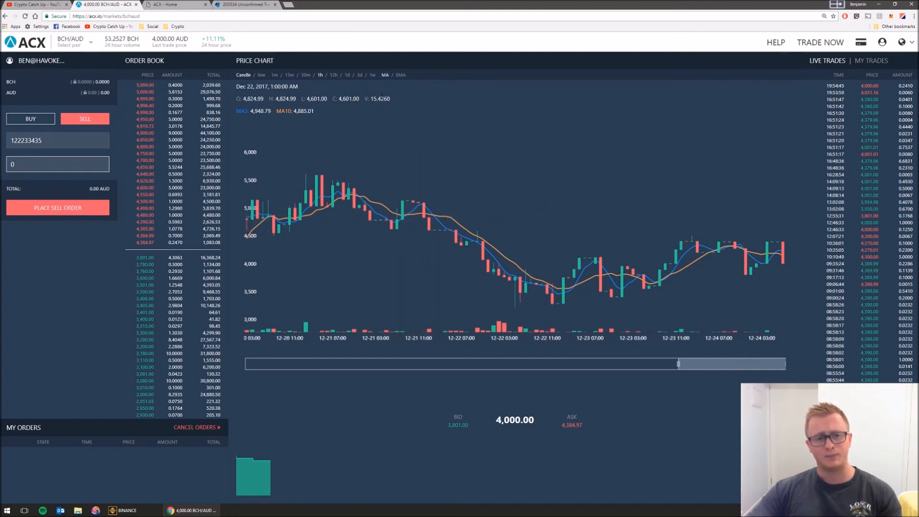
left_click(400, 75)
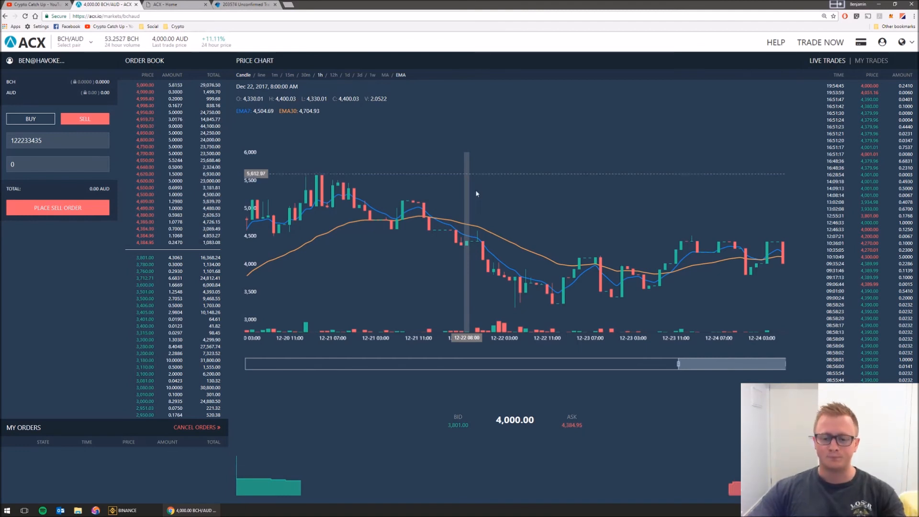
mouse_move(283, 287)
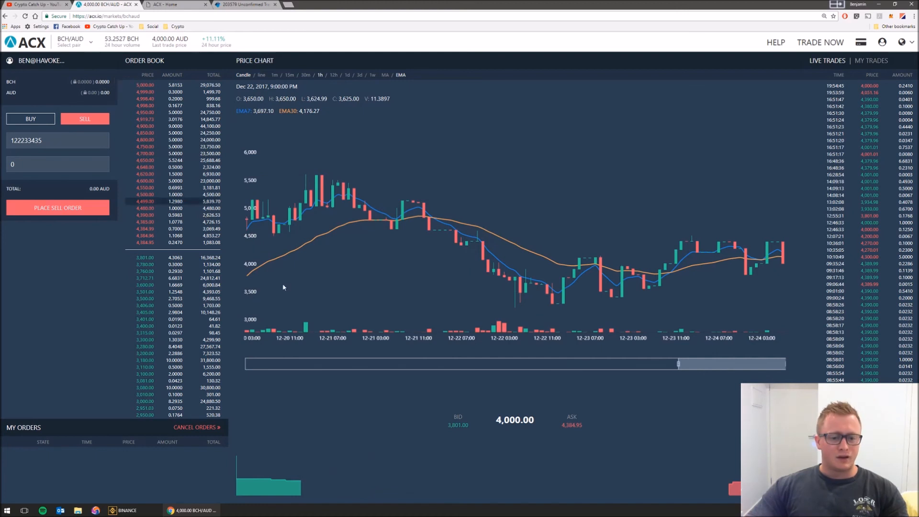
left_click(74, 42)
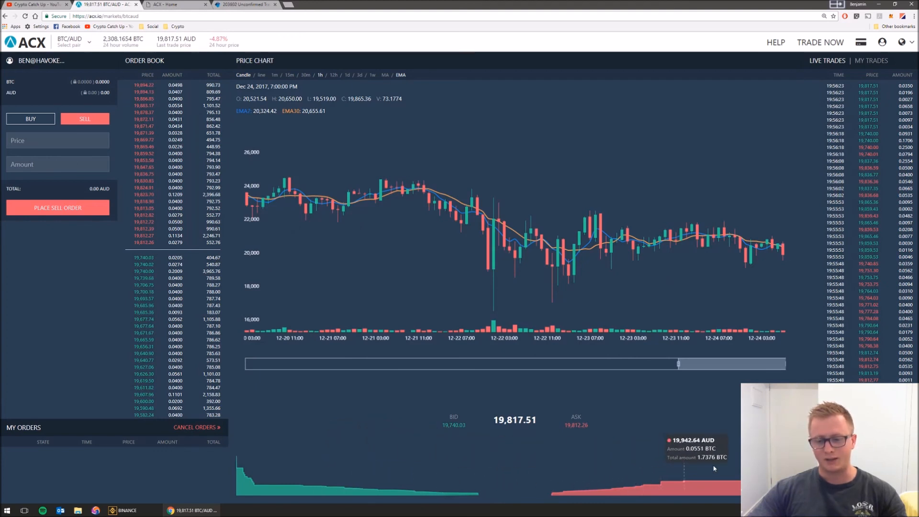
mouse_move(502, 269)
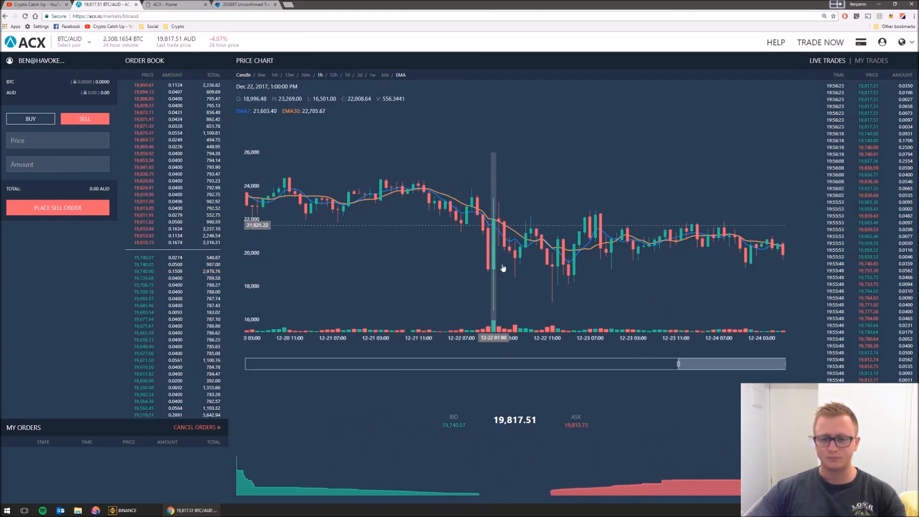